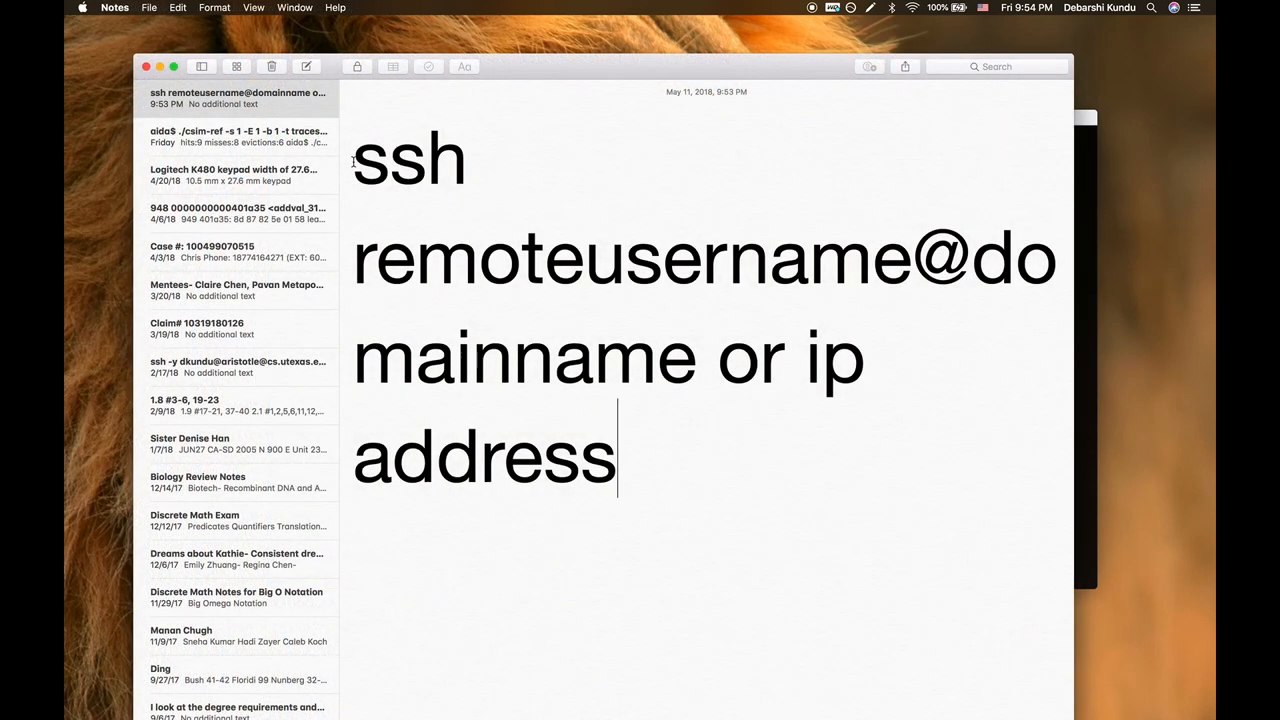
pyautogui.doubleClick(408, 155)
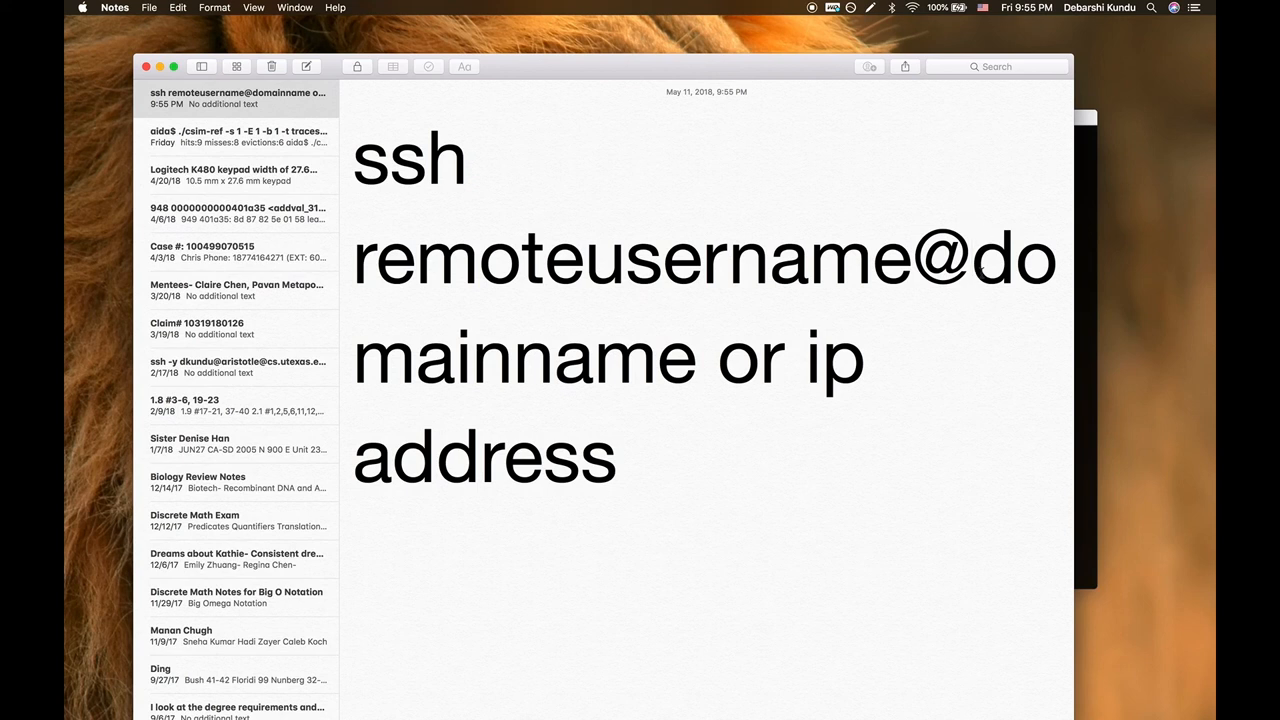
pyautogui.click(970, 258)
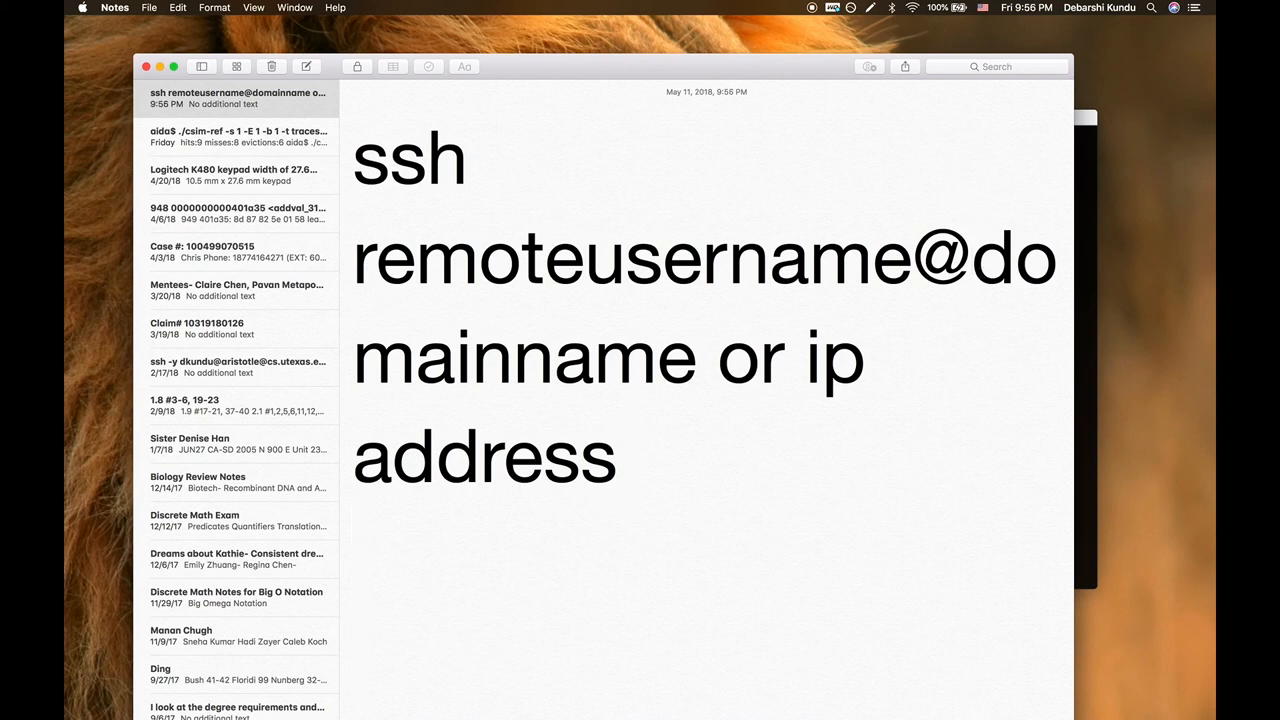
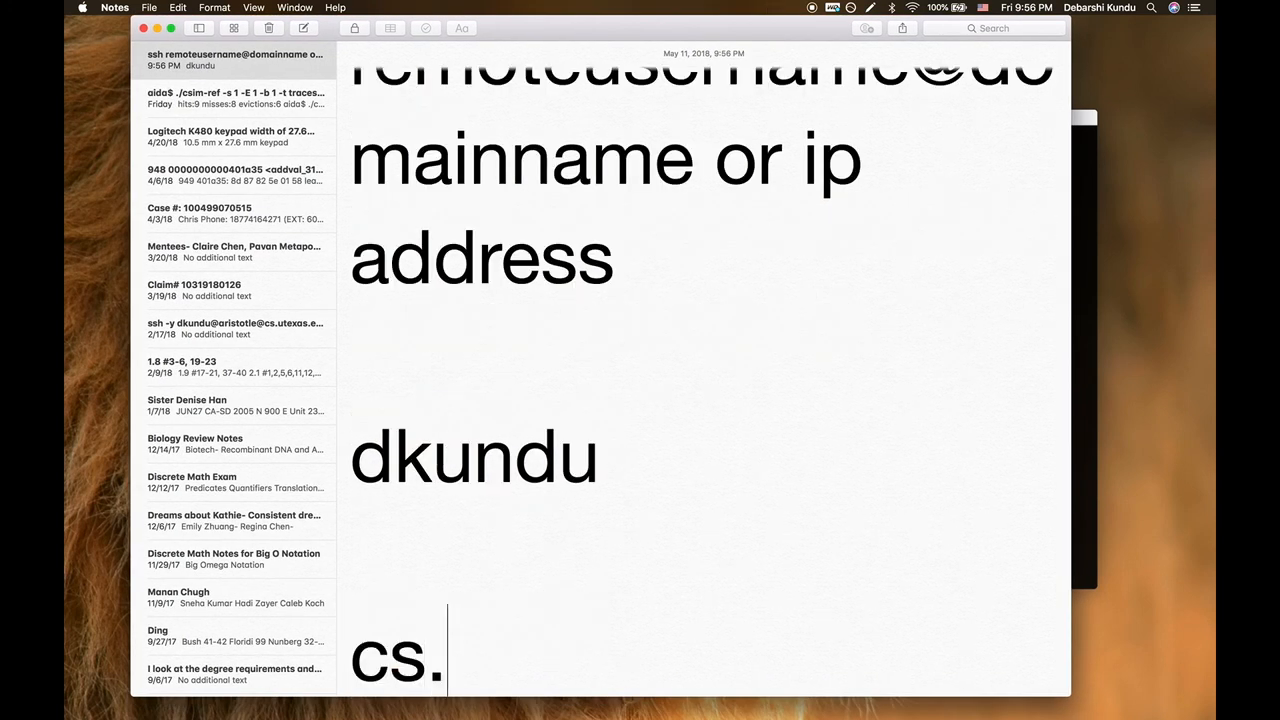
pyautogui.write('utexas.edu')
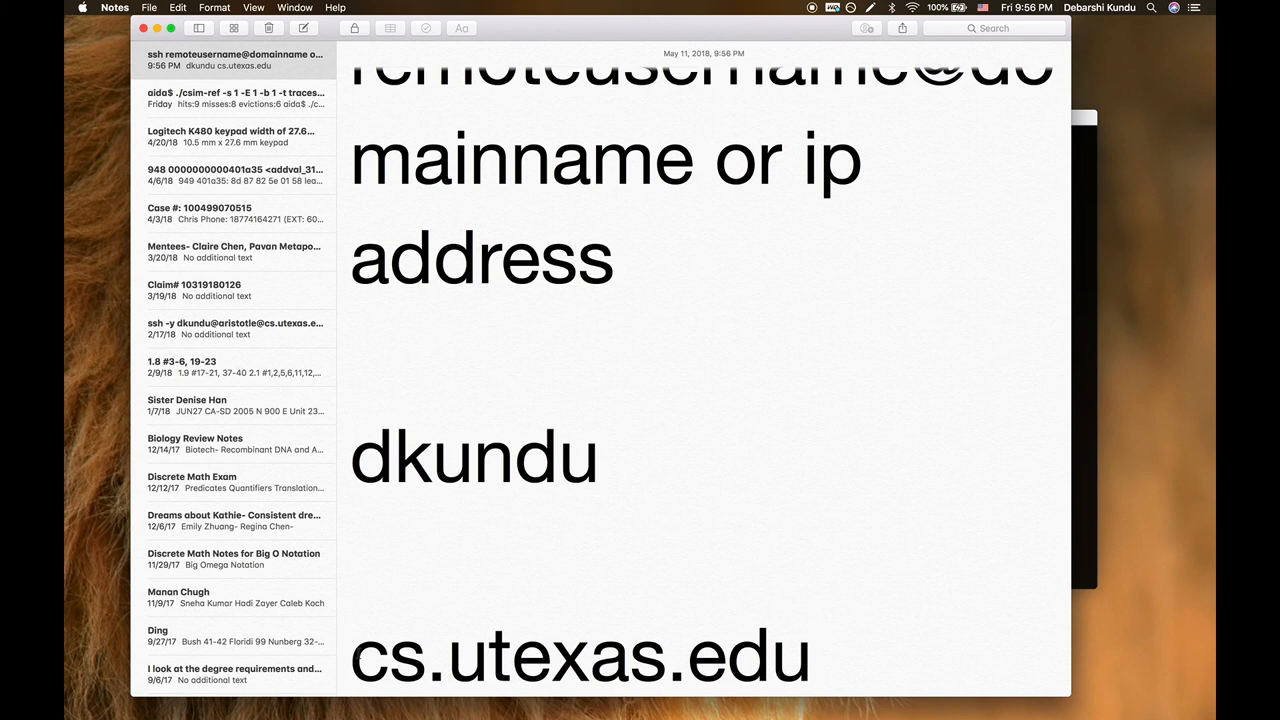
pyautogui.write('aida')
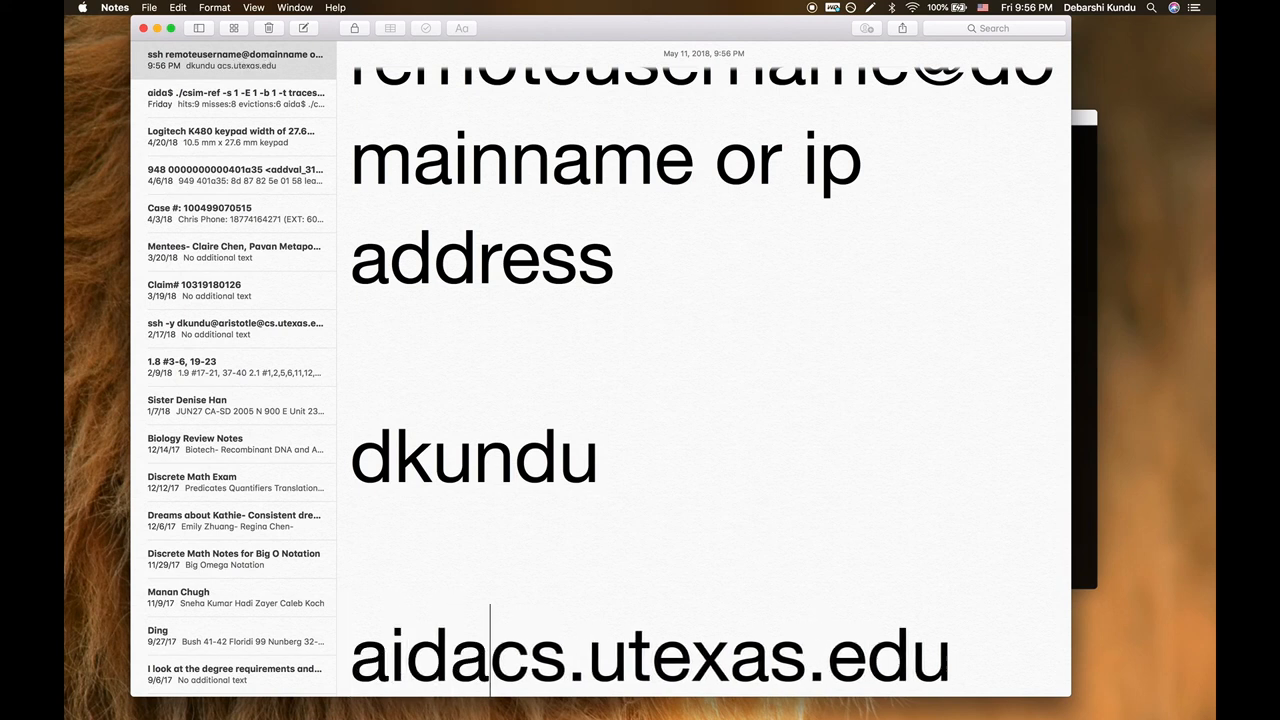
pyautogui.write('.')
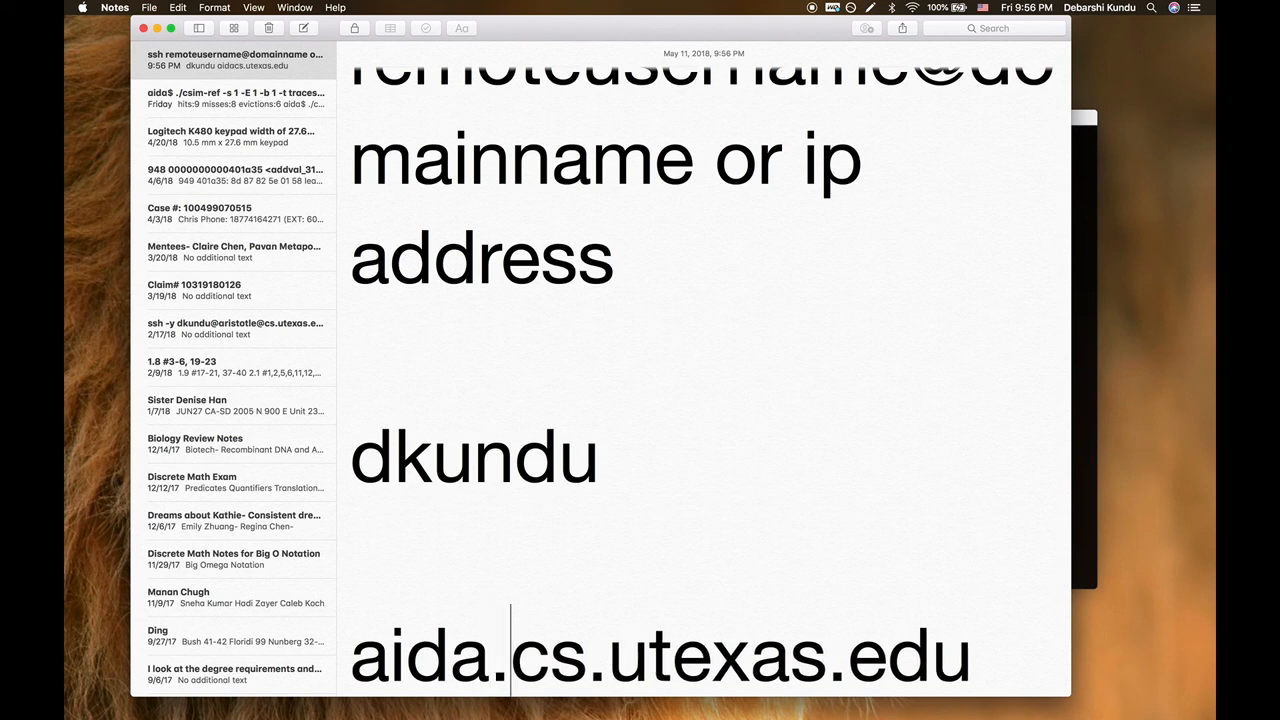
# Select the server name and begin the ssh command in Terminal.
pyautogui.doubleClick(372, 655)
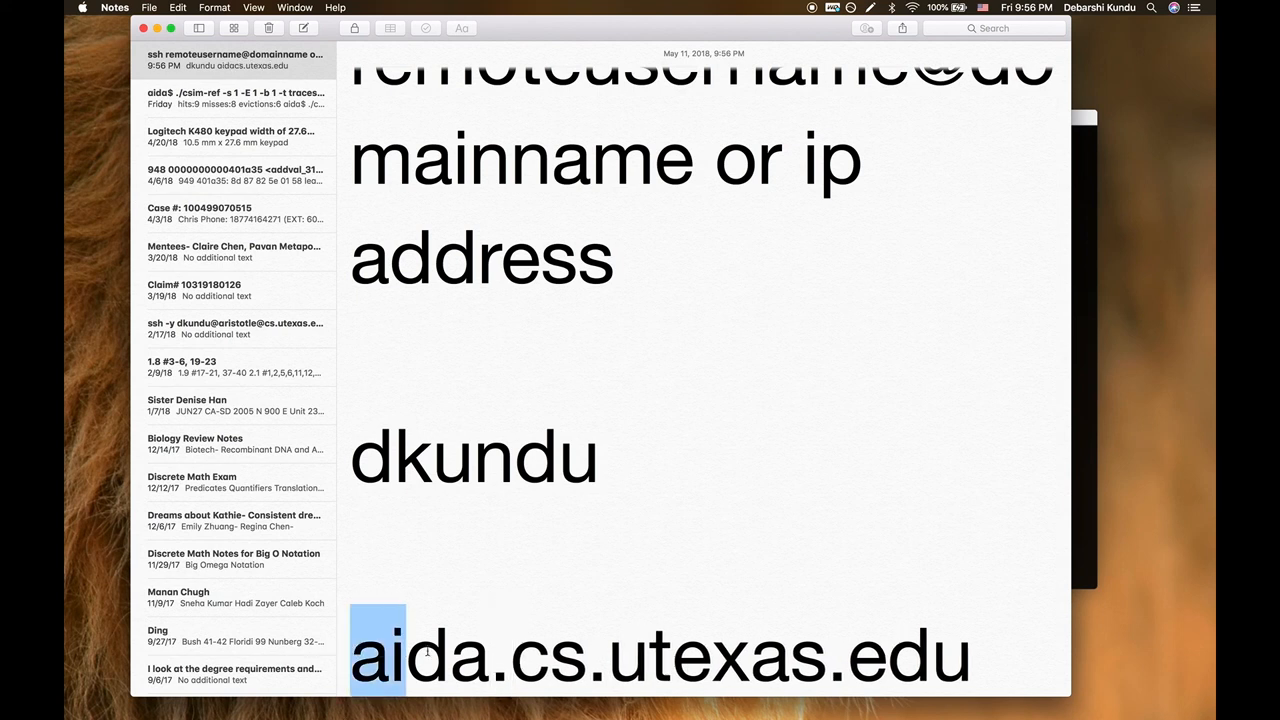
pyautogui.write('ss')
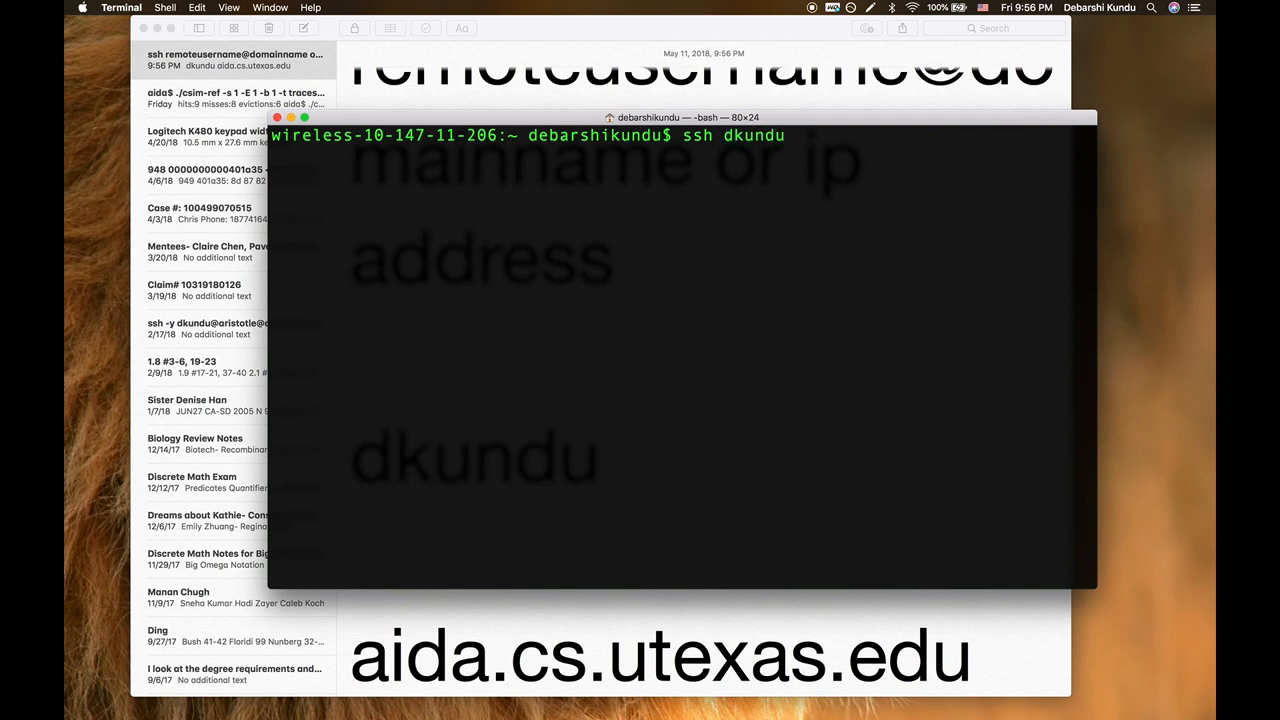
pyautogui.write('@aida.')
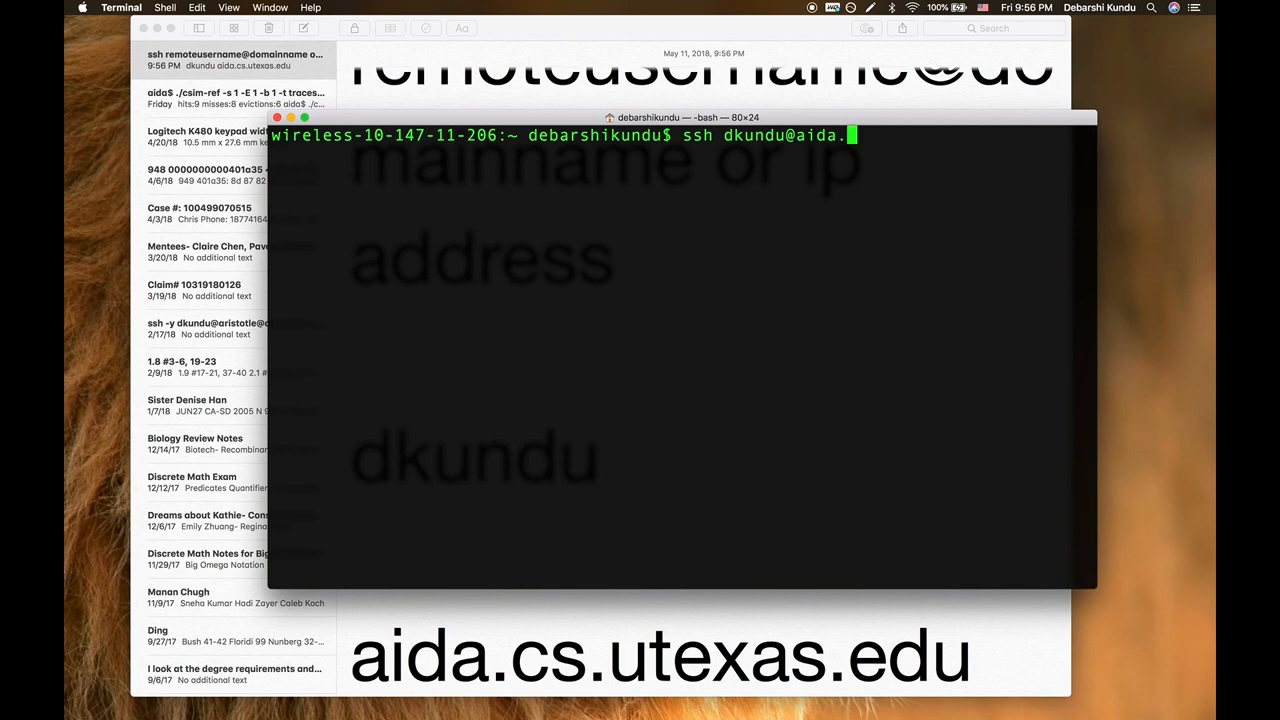
pyautogui.write('cs.ute')
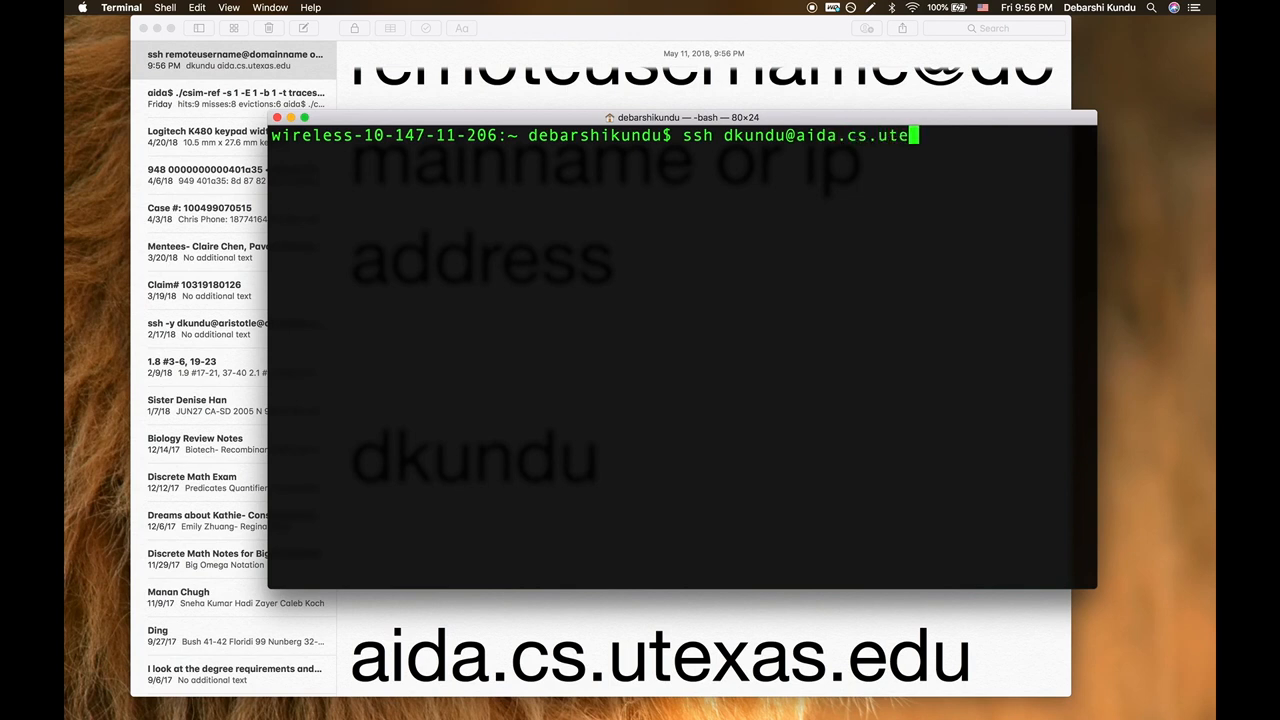
pyautogui.write('xas.edu')
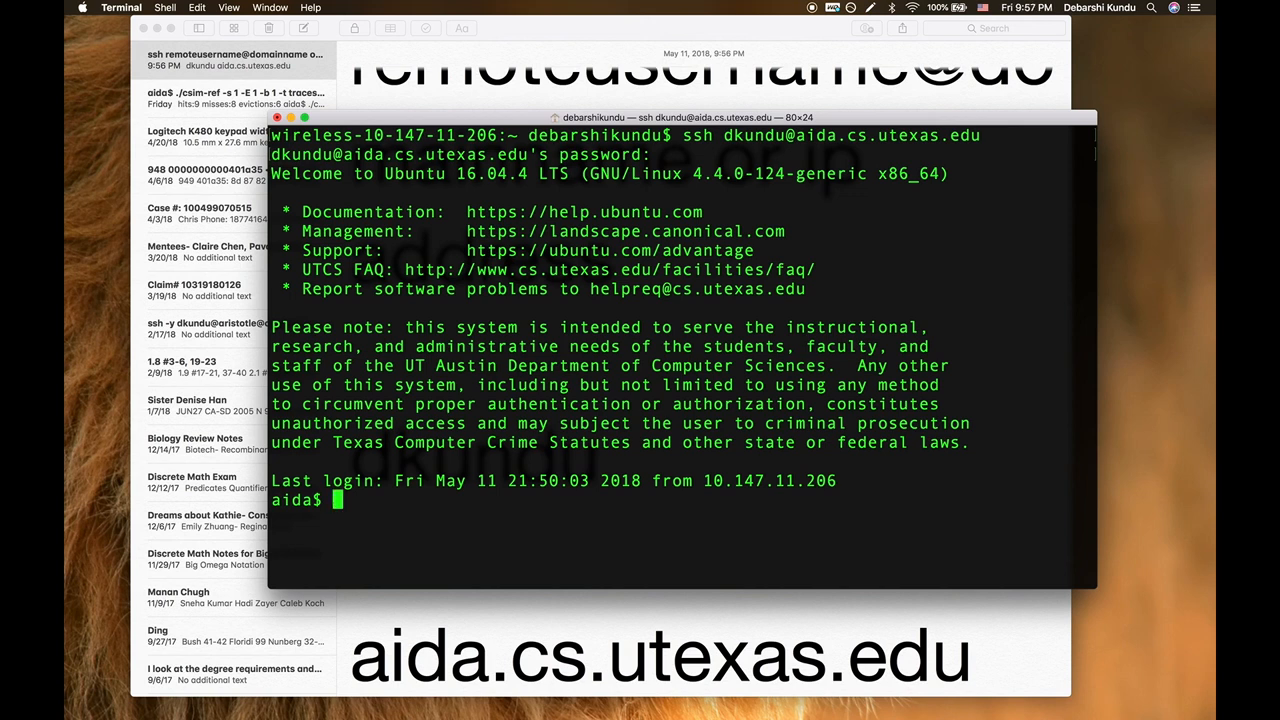
pyautogui.write('ls')
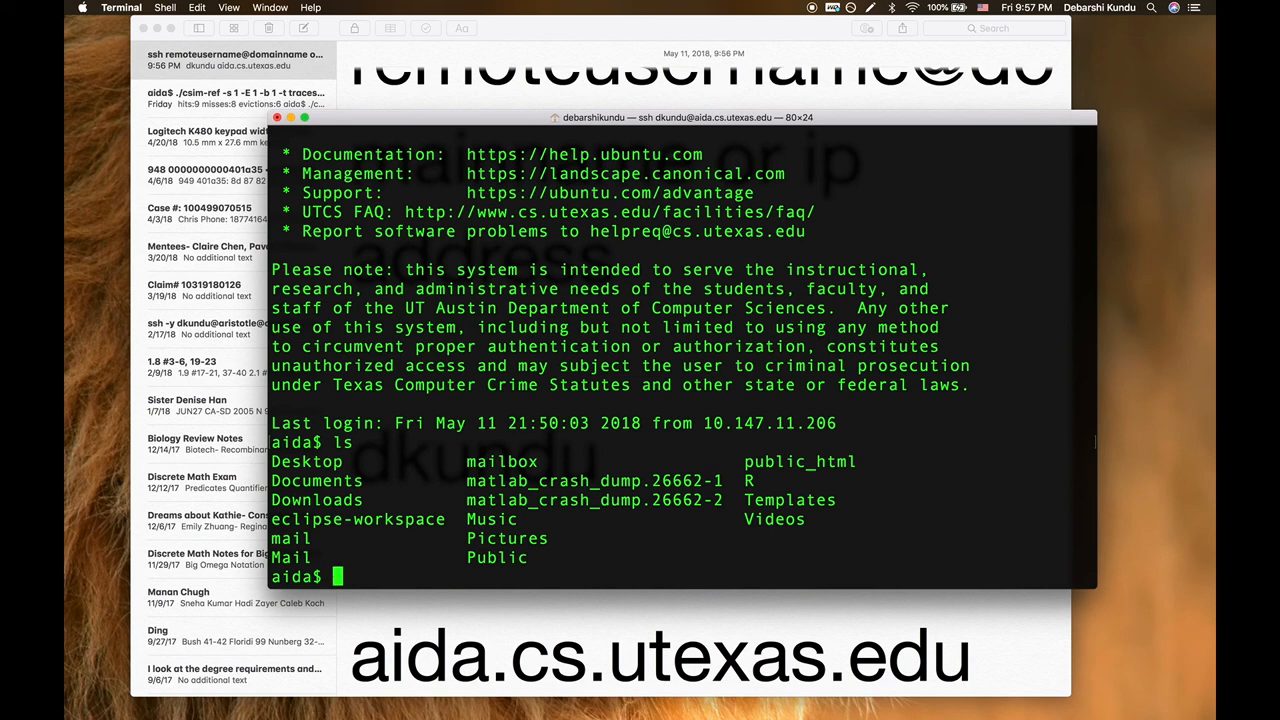
# List the home folder with hidden files and change into Documents.
pyautogui.write('l')
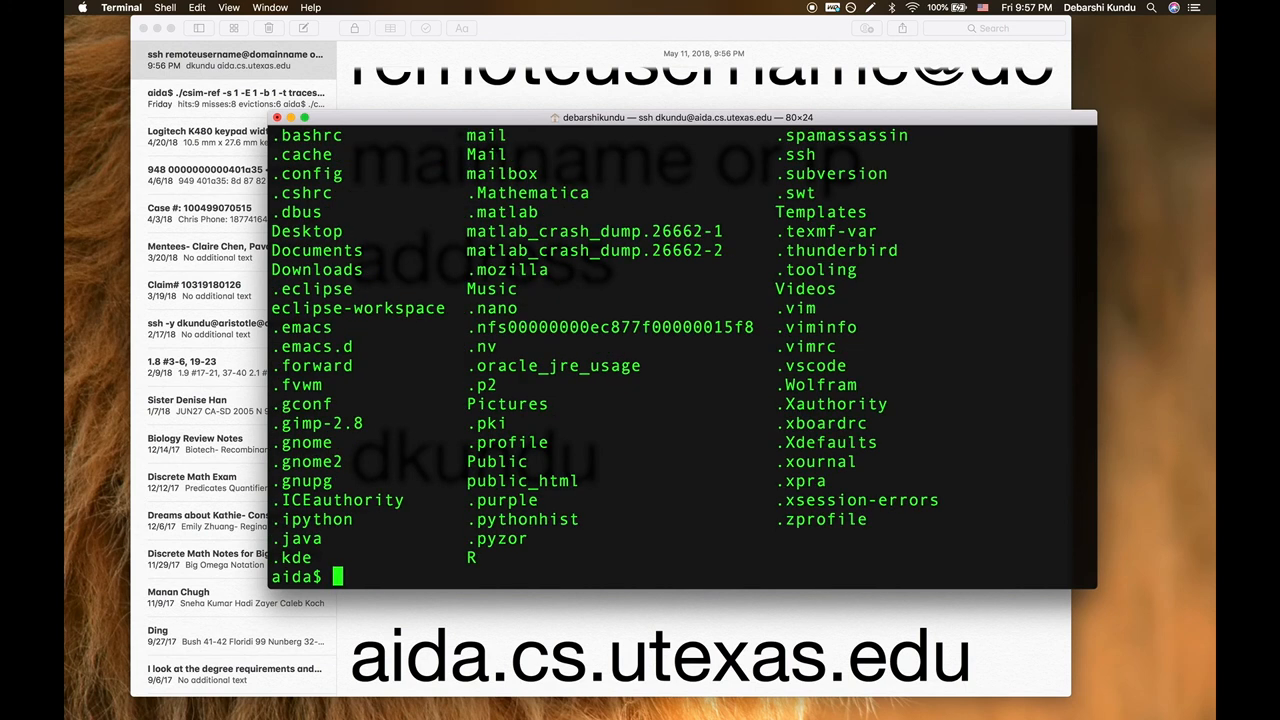
pyautogui.write('cd Documents')
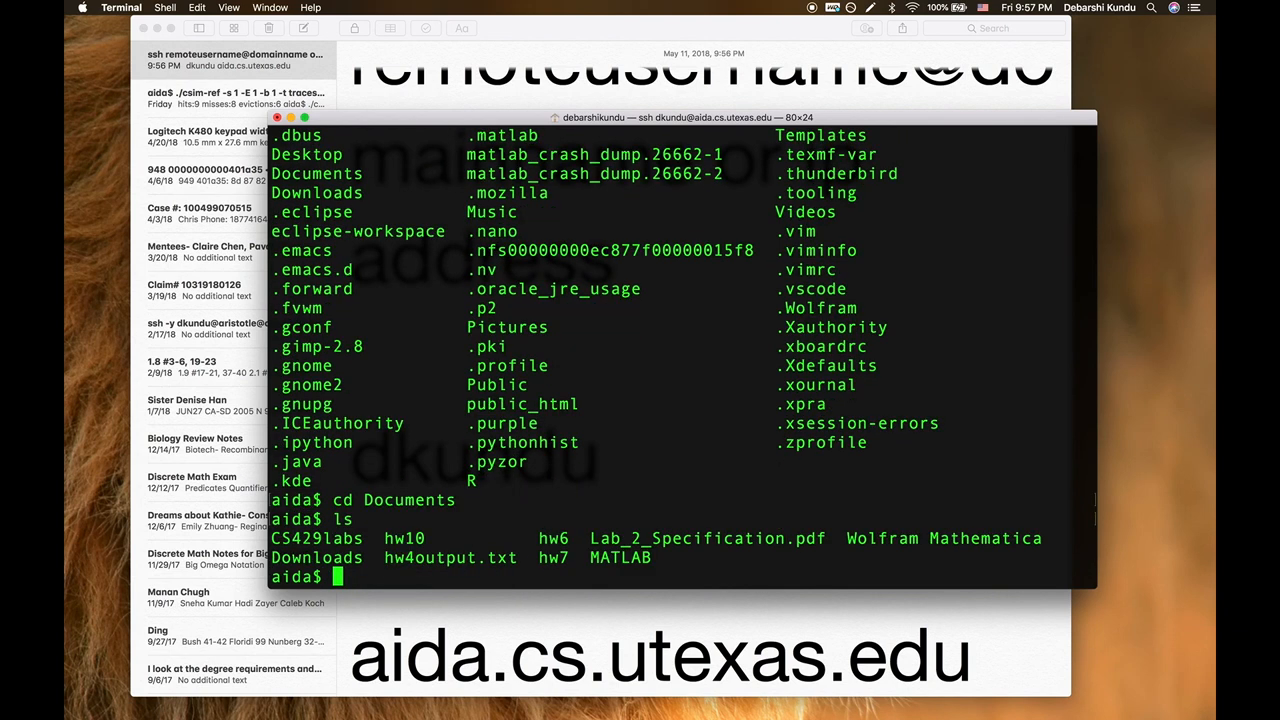
# View hw4output.txt in vim, quit it, and start typing firefox.
pyautogui.write('v')
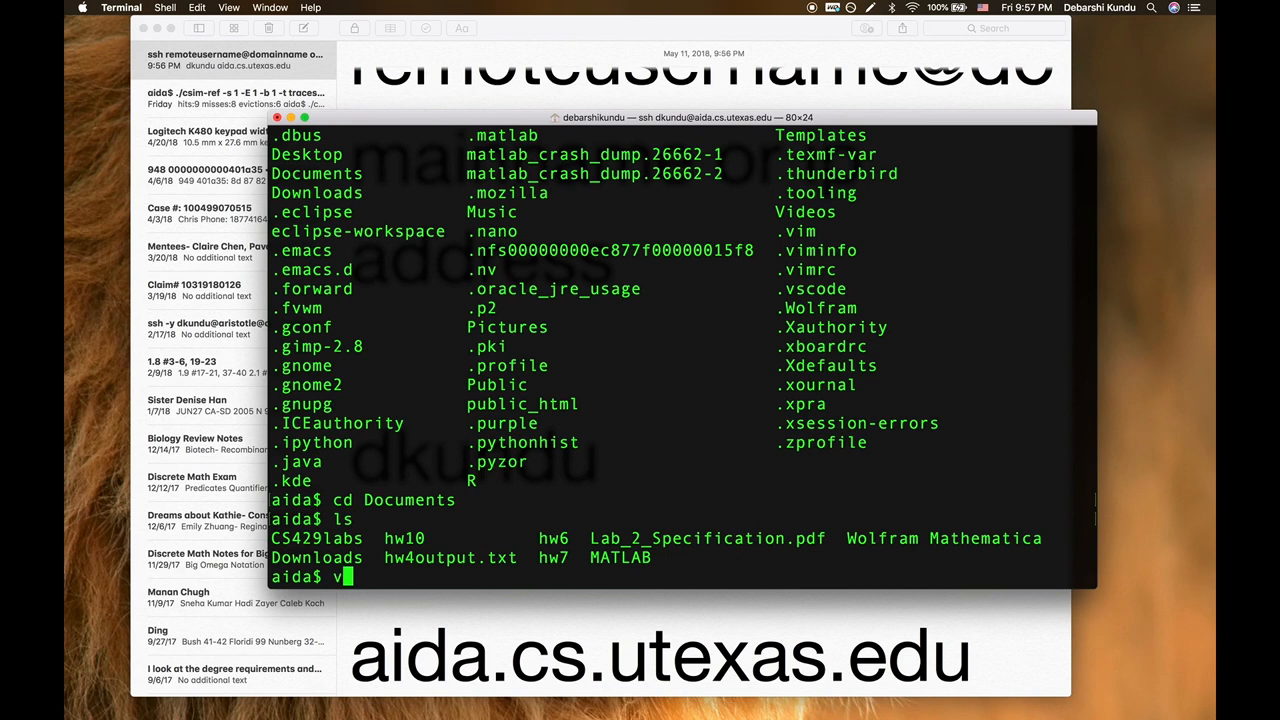
pyautogui.write('im')
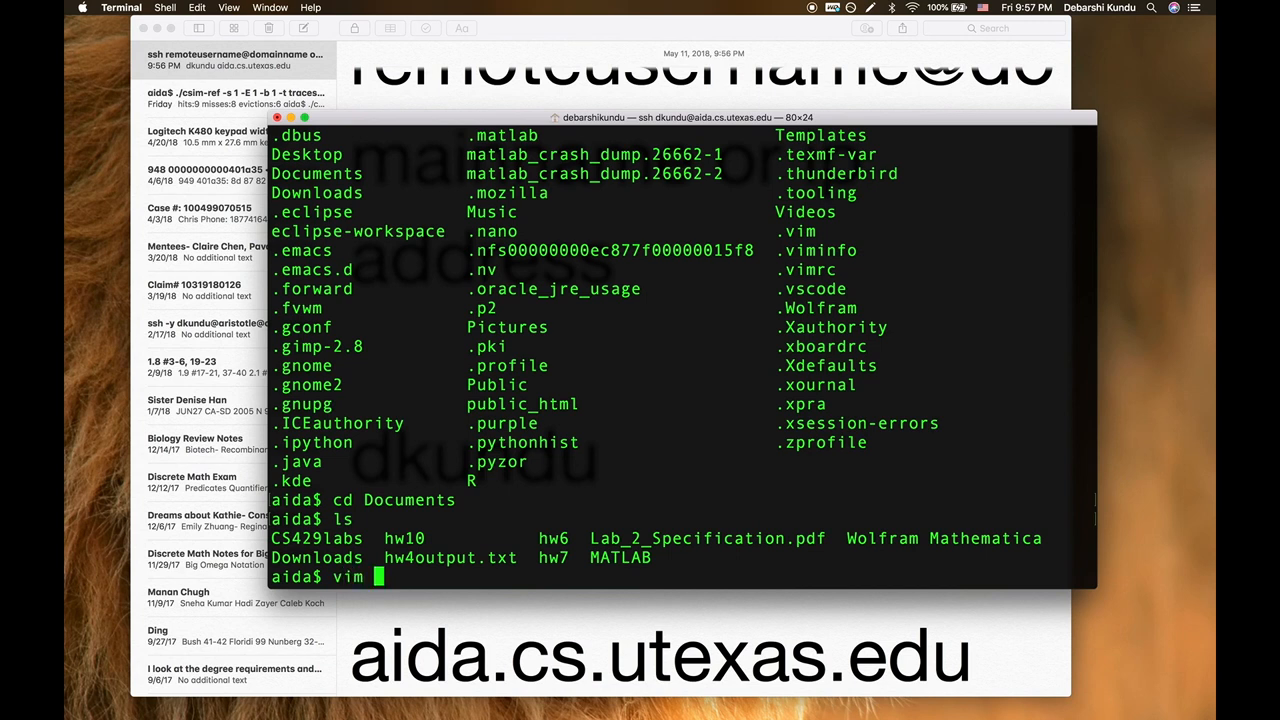
pyautogui.write('hw')
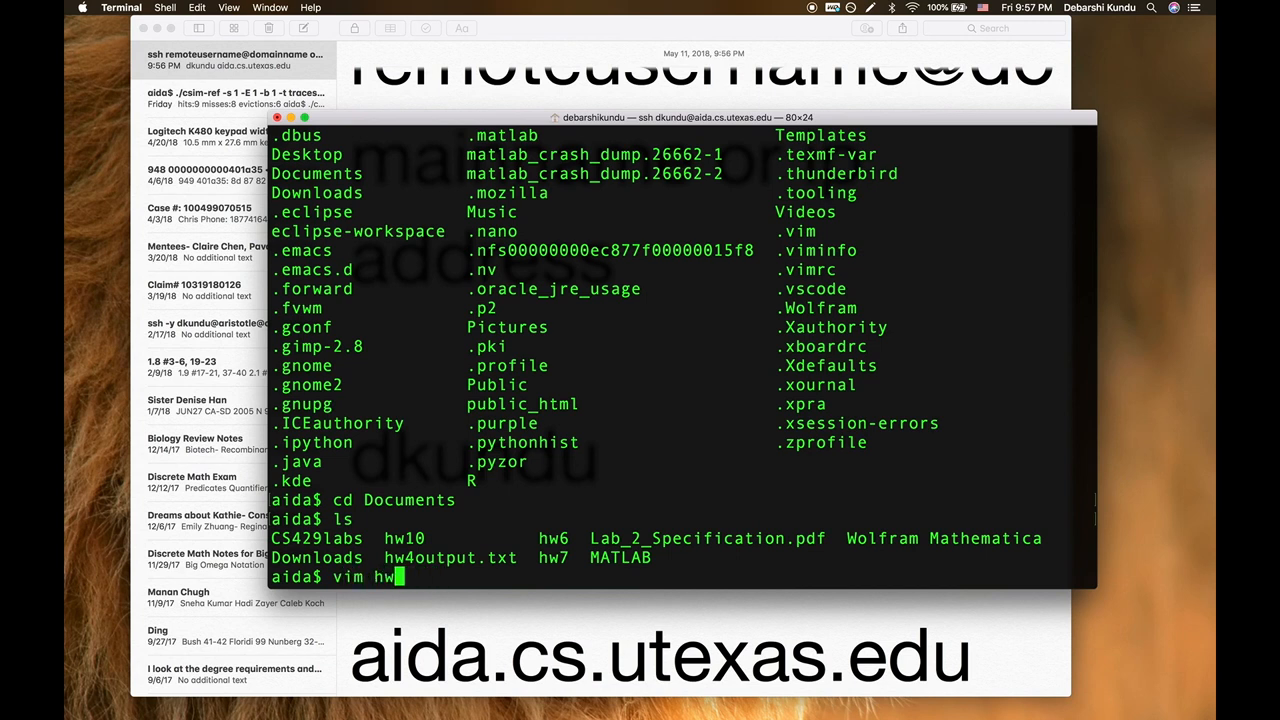
pyautogui.write('4output.txt')
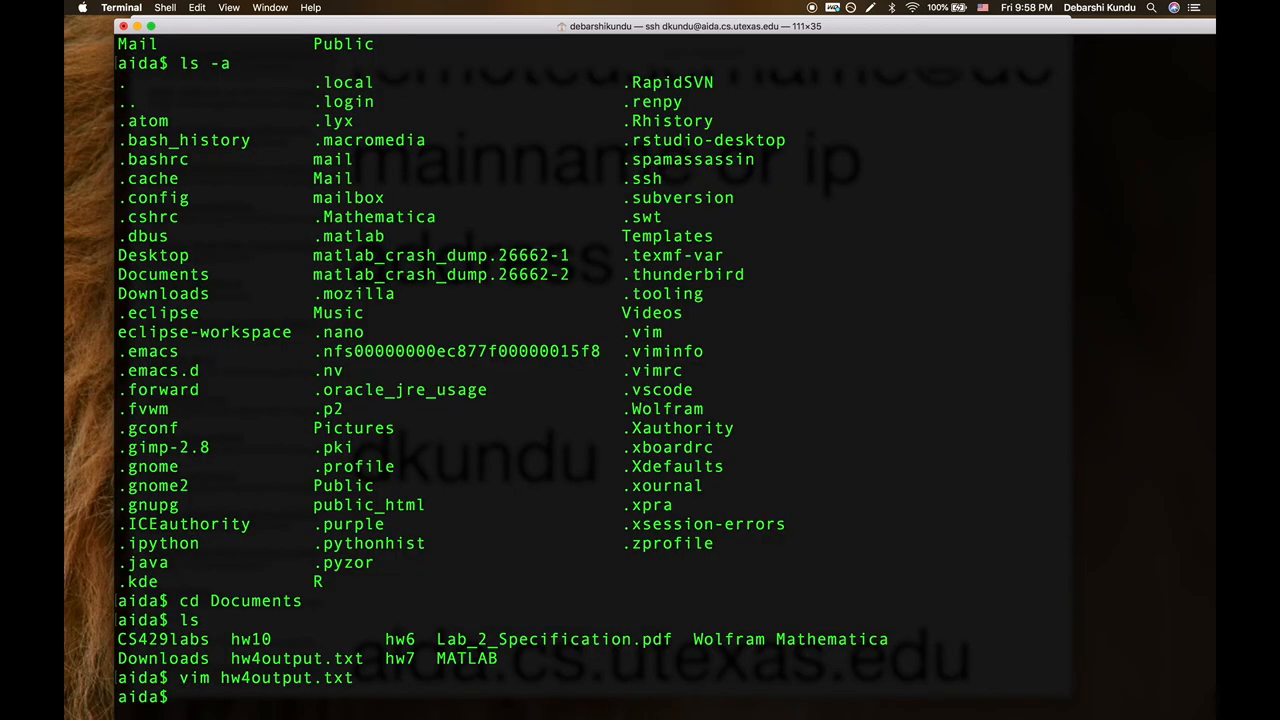
pyautogui.write('firefox')
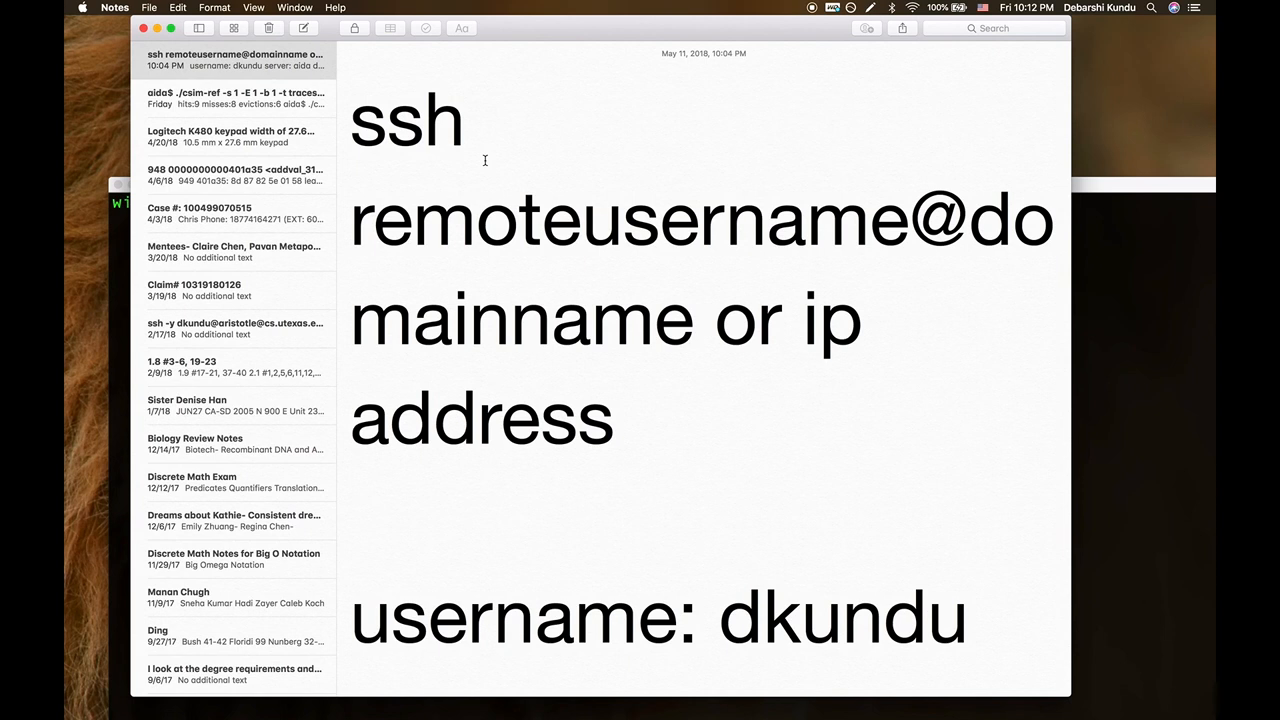
# Insert the -Y option after ssh in the Notes template and select it.
pyautogui.scroll(-3)
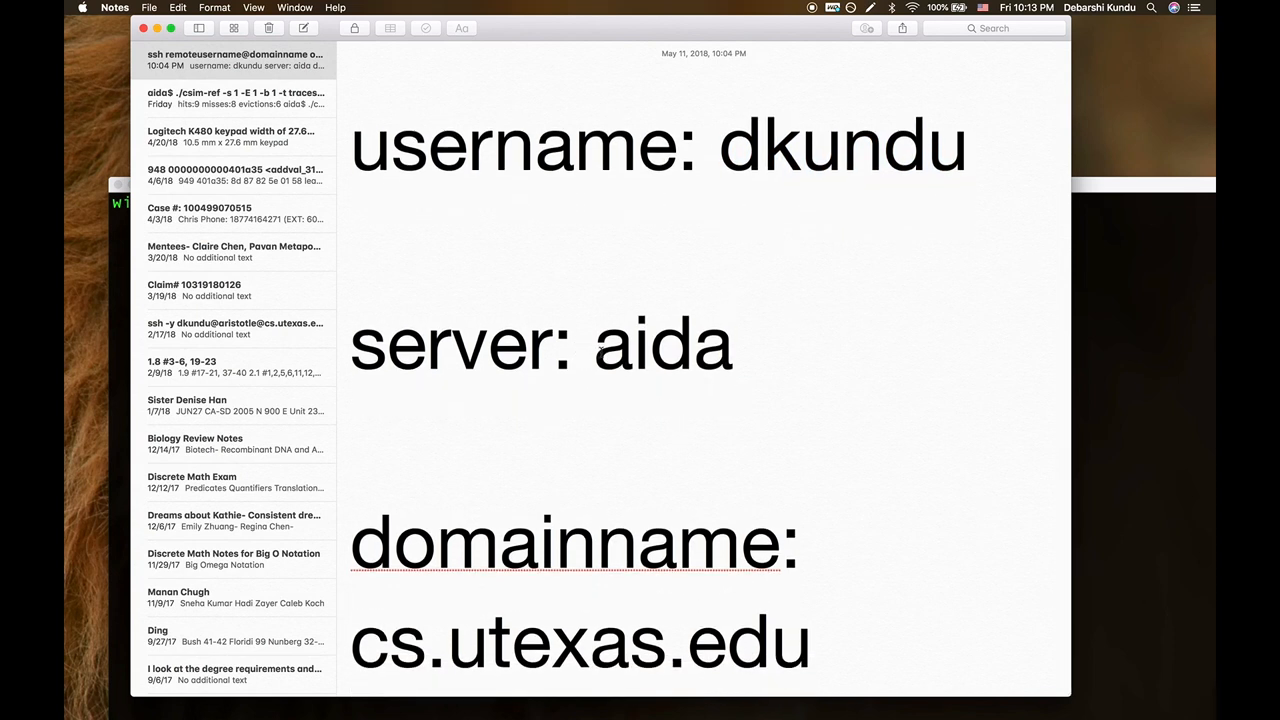
pyautogui.doubleClick(663, 343)
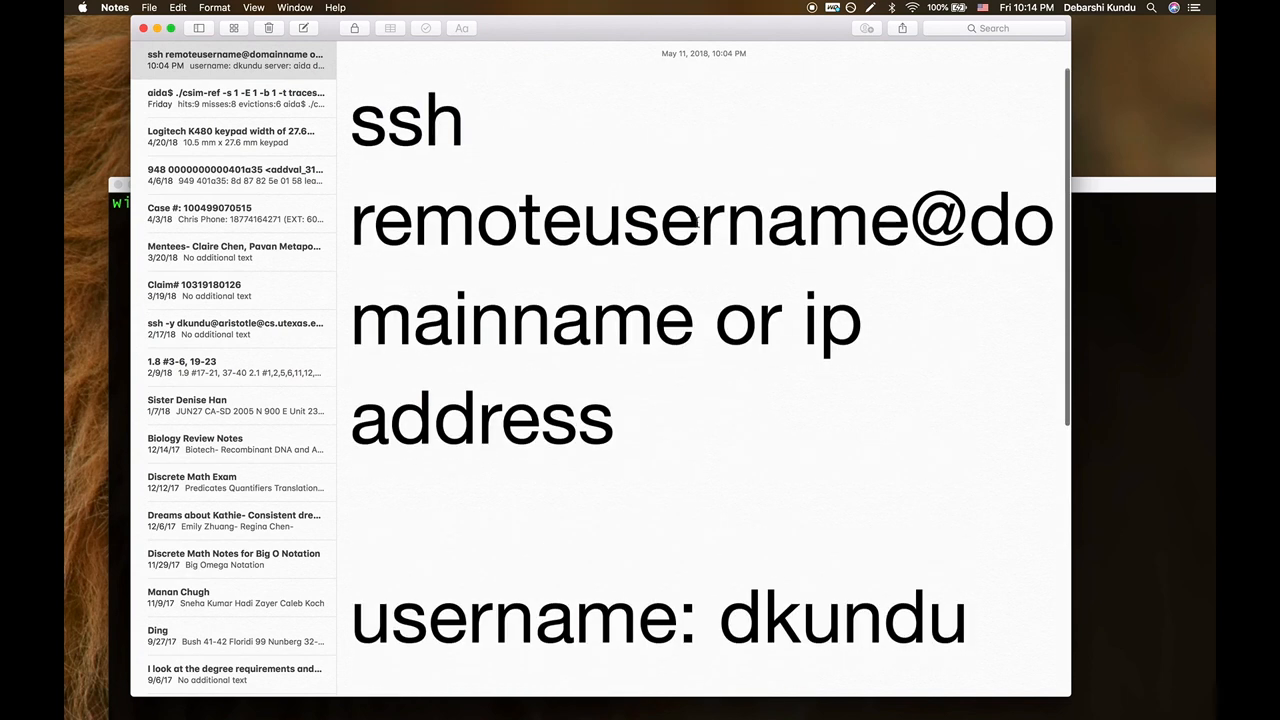
pyautogui.write('-')
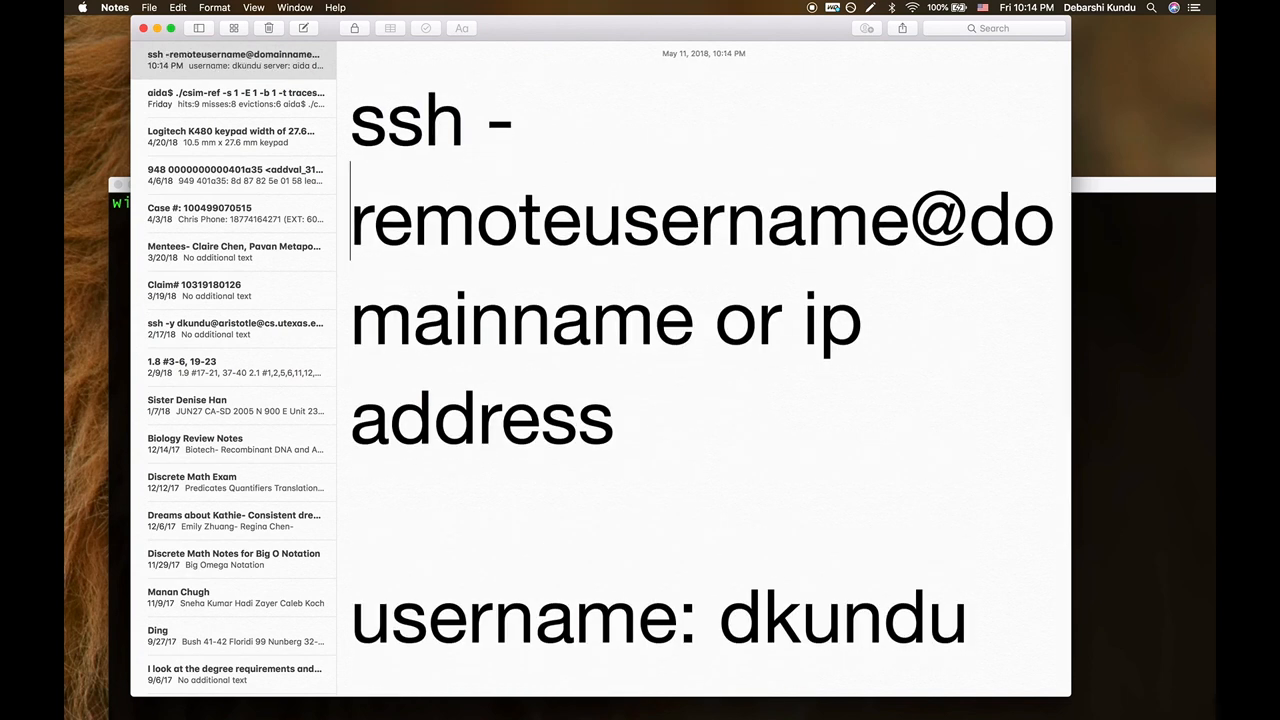
pyautogui.write('Y')
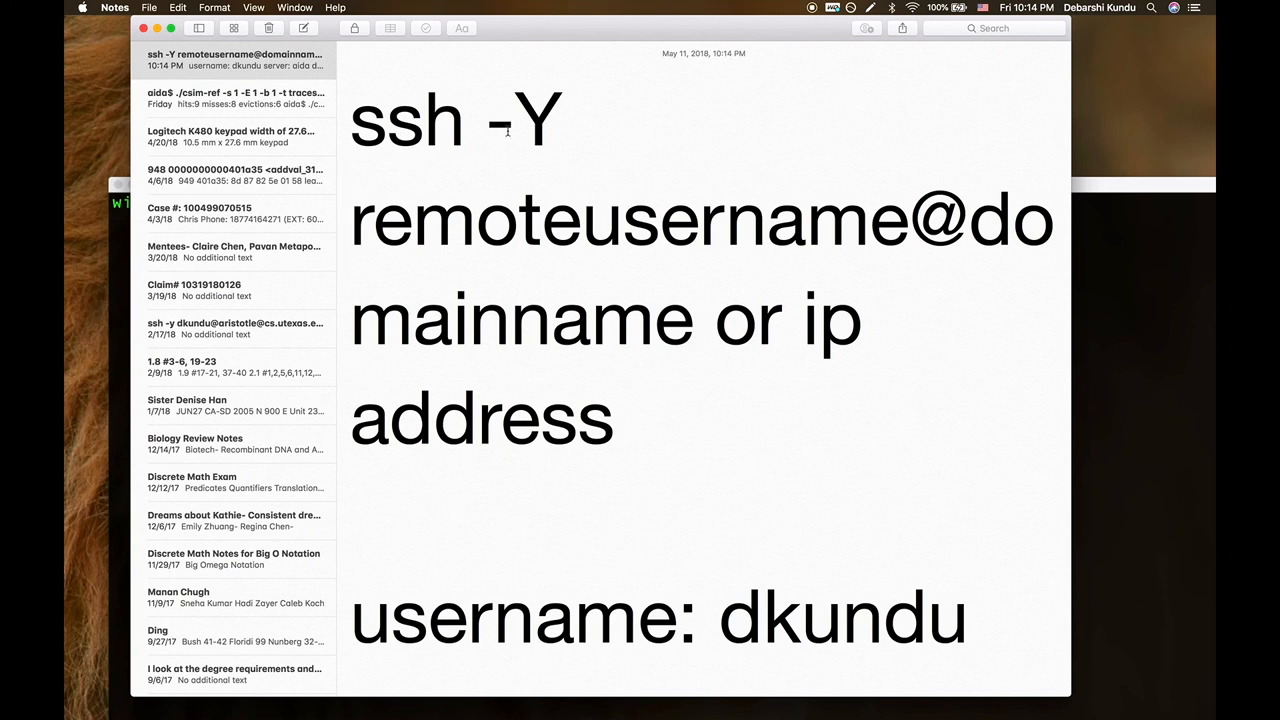
pyautogui.doubleClick(523, 115)
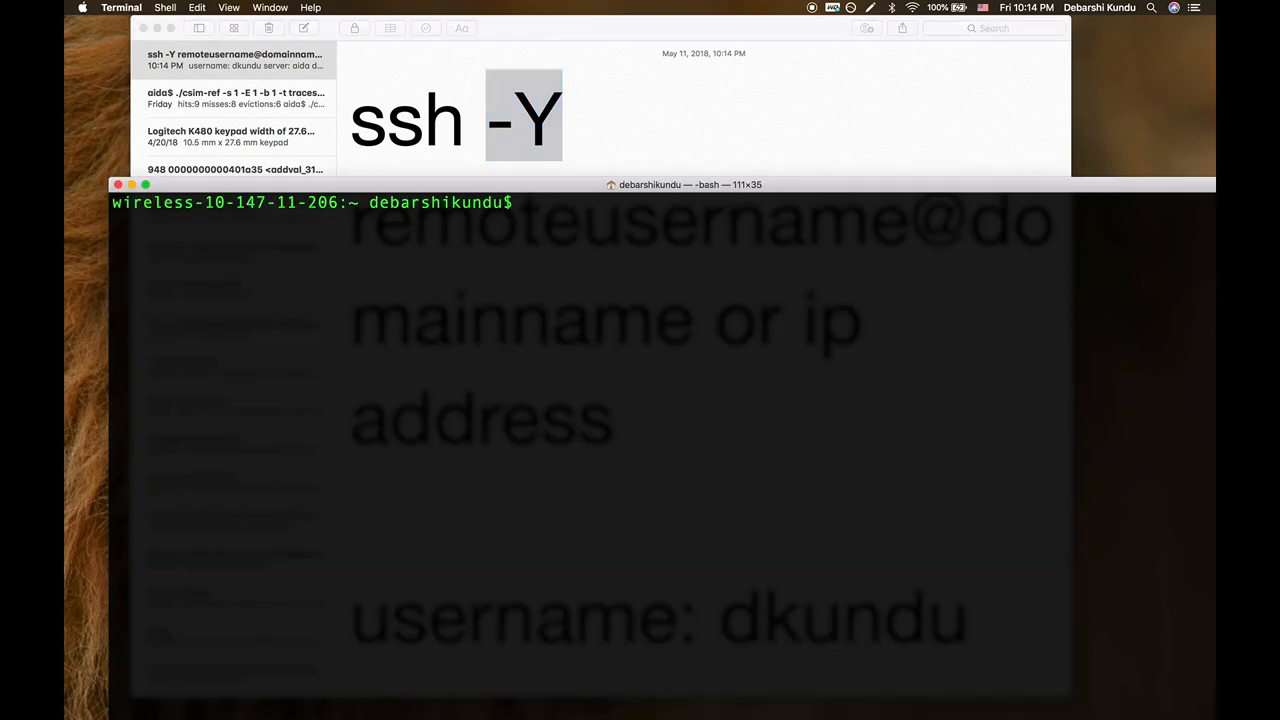
pyautogui.write('ssh')
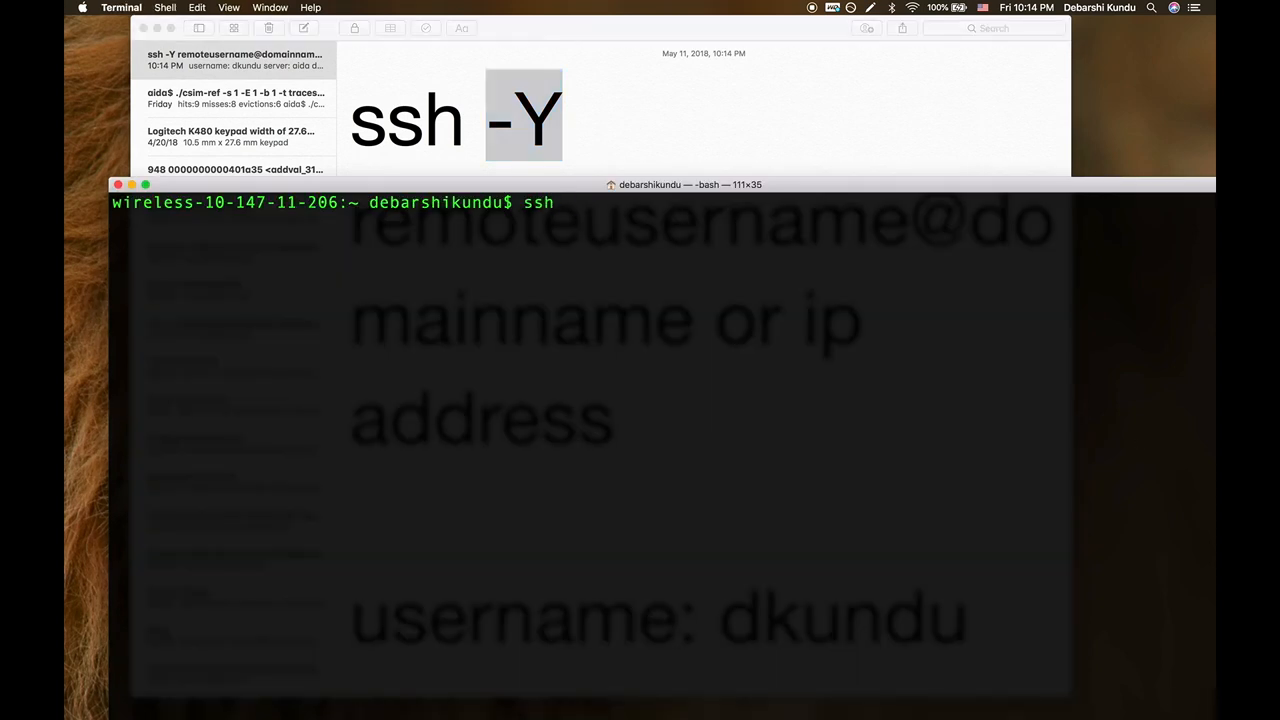
pyautogui.write('-Y')
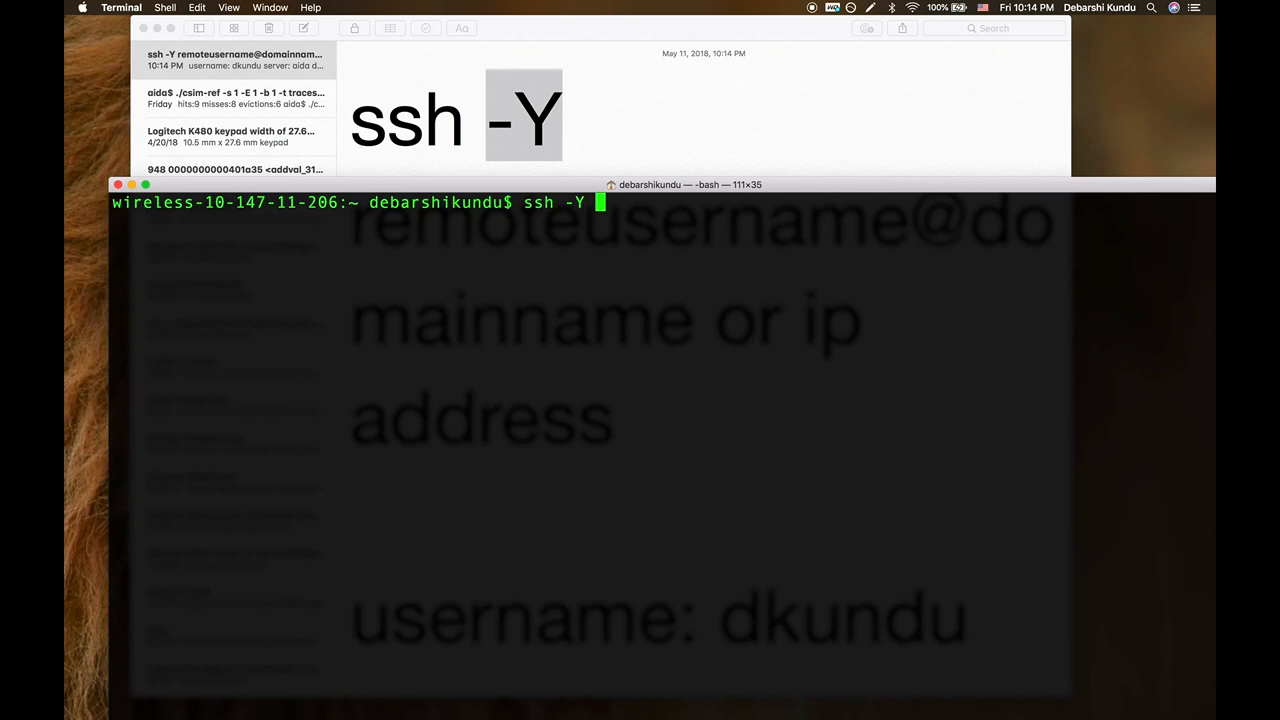
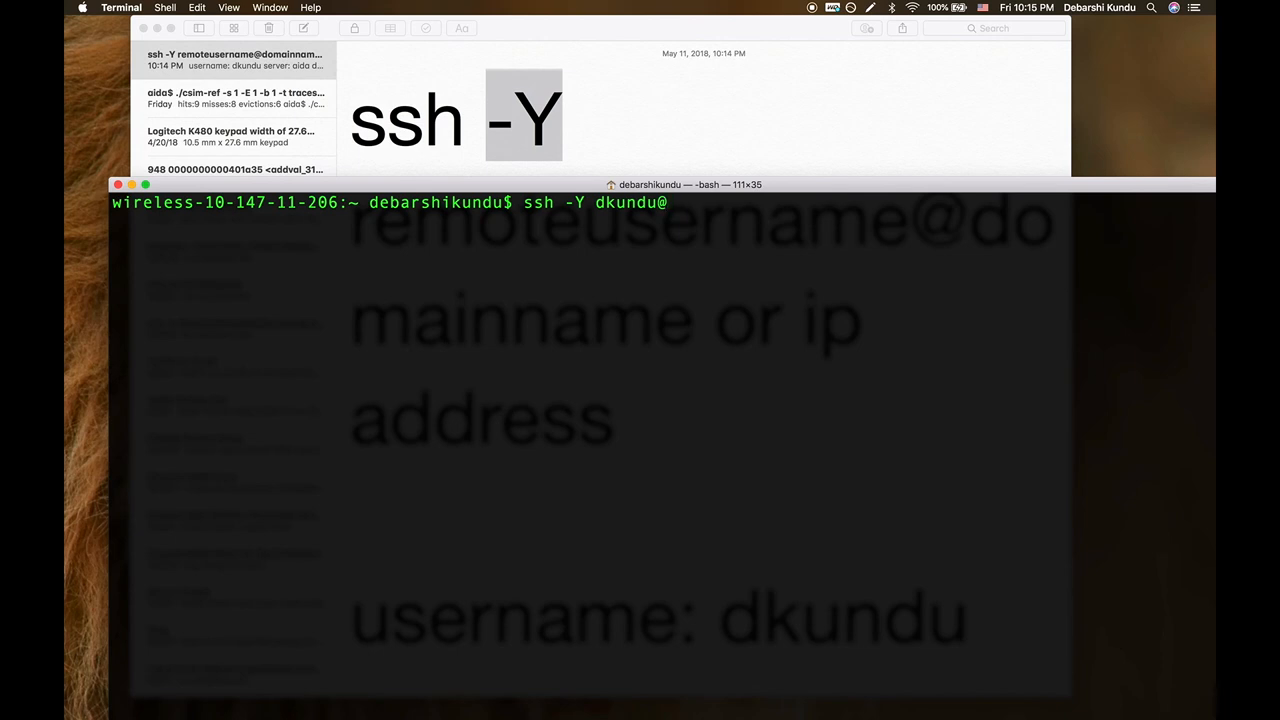
pyautogui.write('aida')
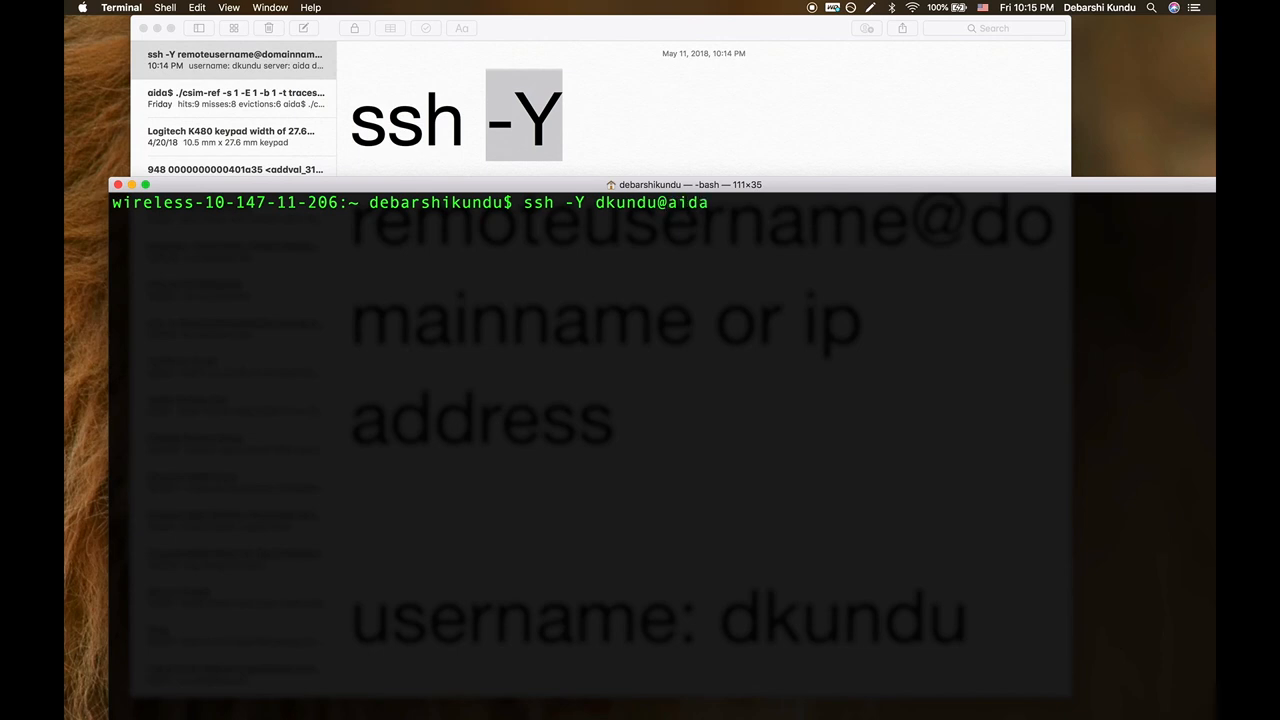
pyautogui.write('.u')
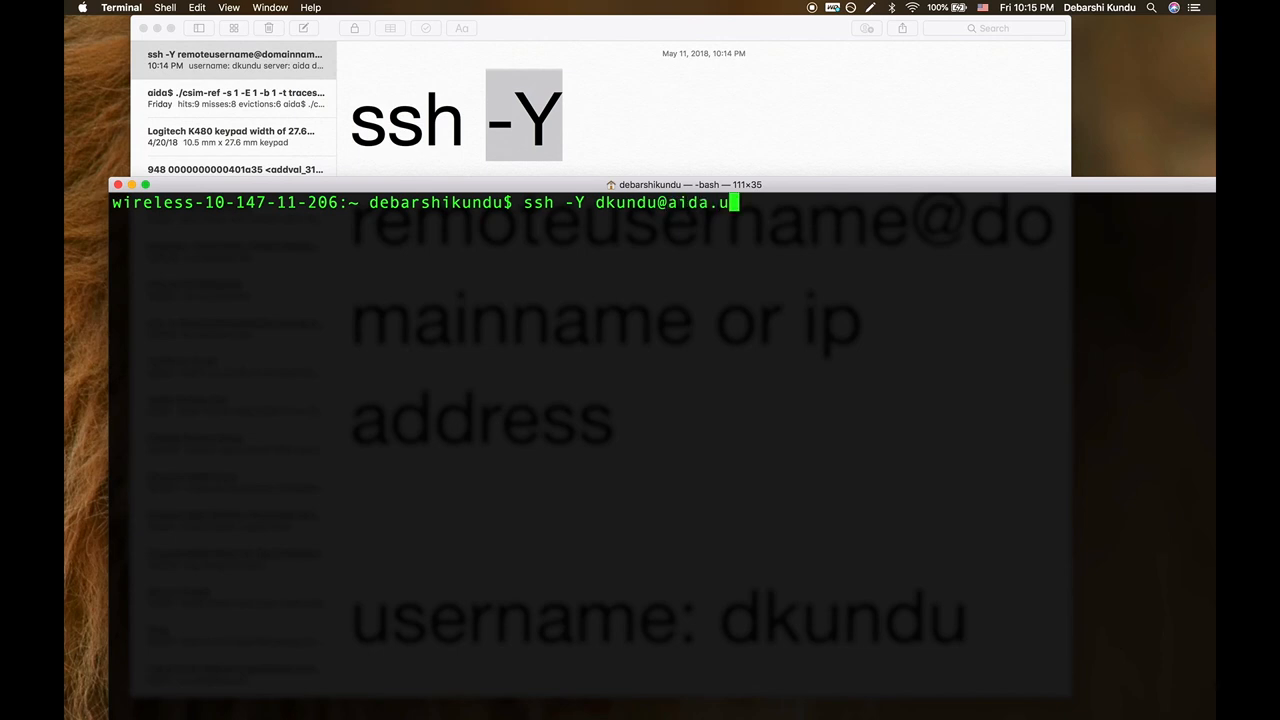
pyautogui.write('.cs.utexas.edu')
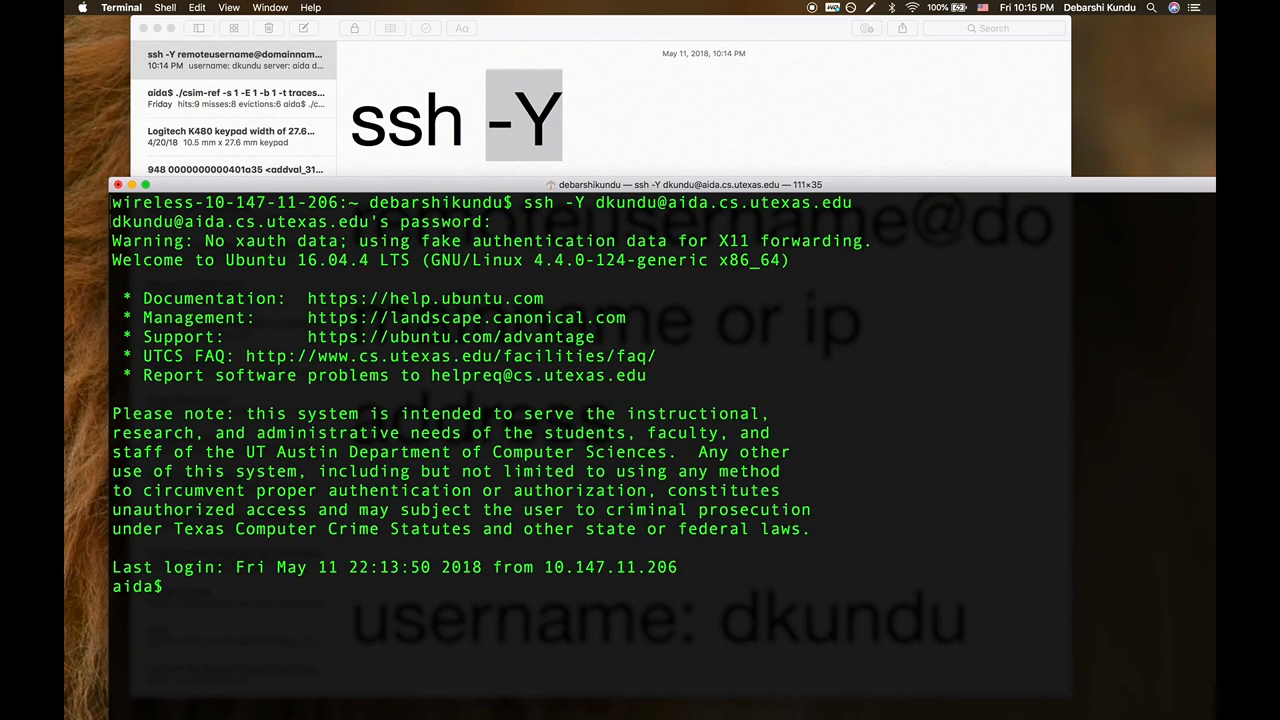
# List the remote home folder and enter the geany command.
pyautogui.write('l')
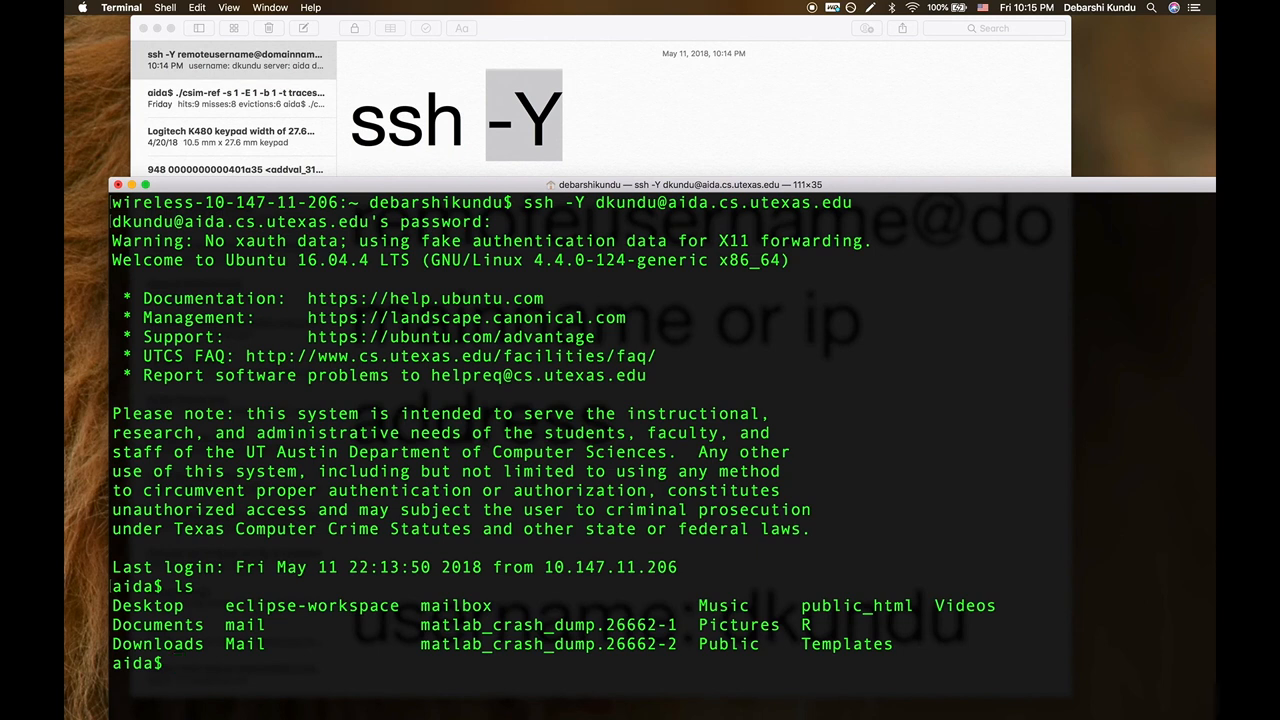
pyautogui.write('geany')
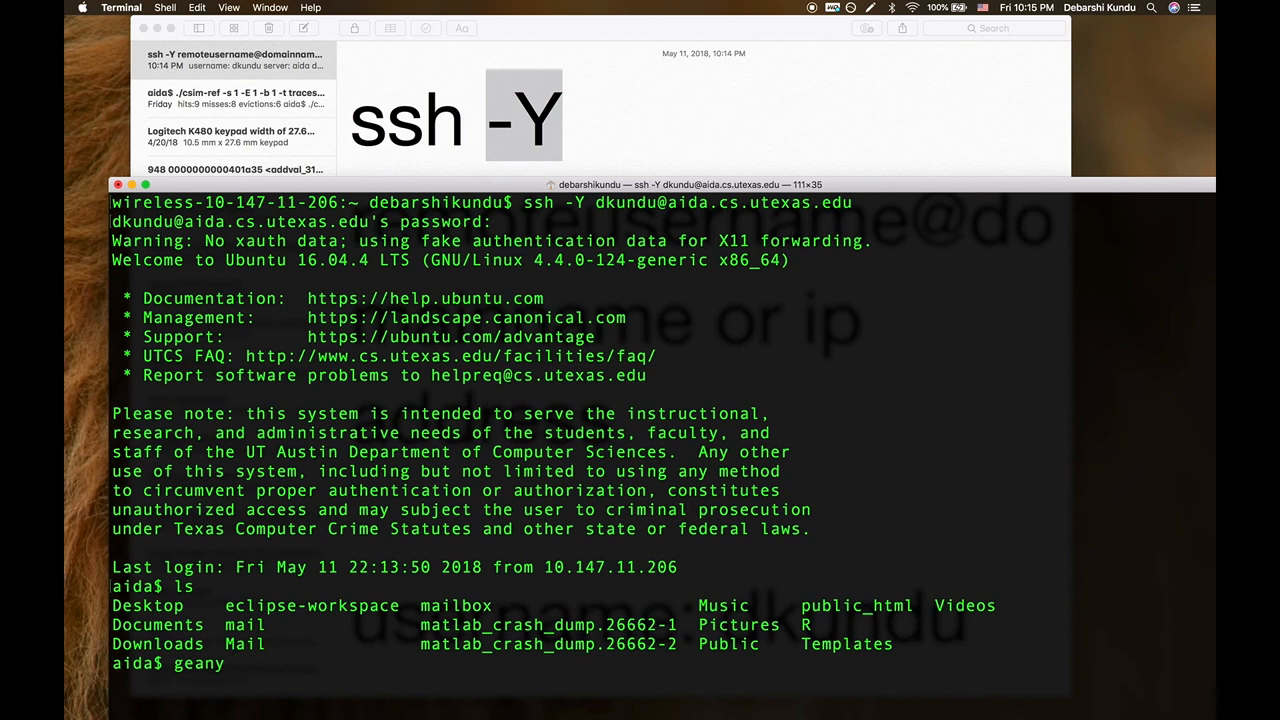
# Run geany so the remote Geany editor window opens showing trans.c.
pyautogui.press('enter')
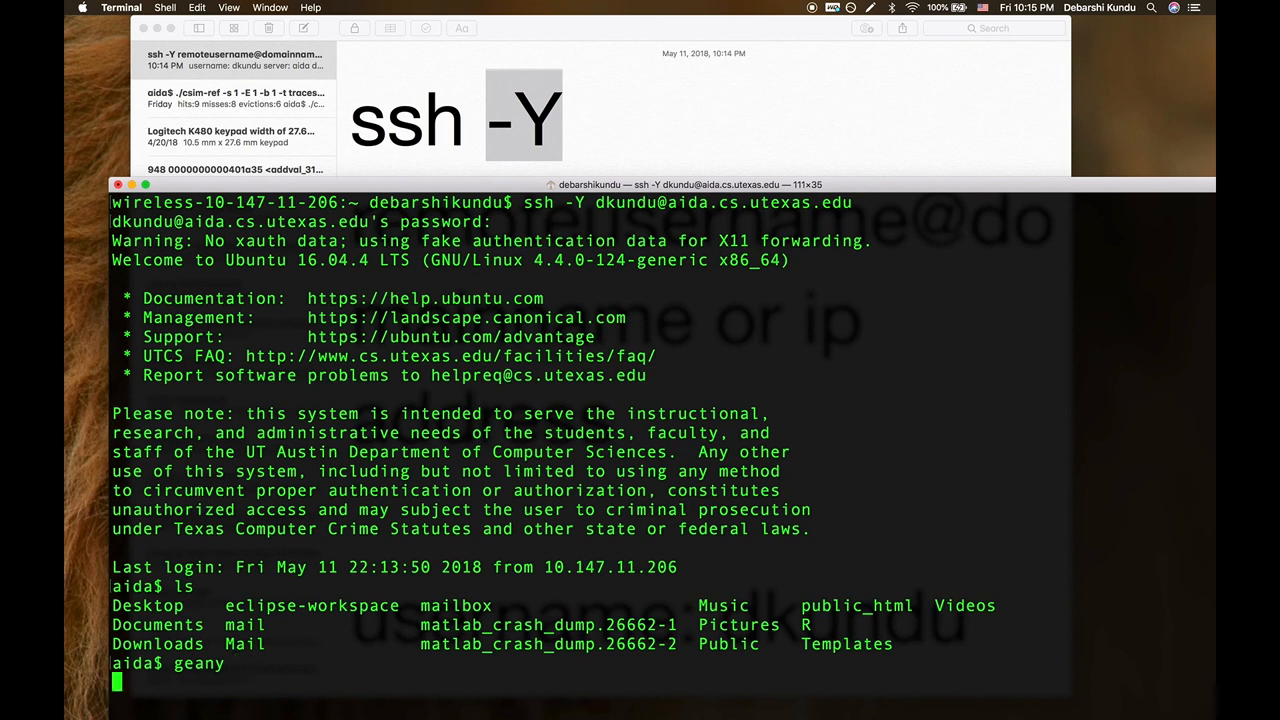
pyautogui.press('Return')
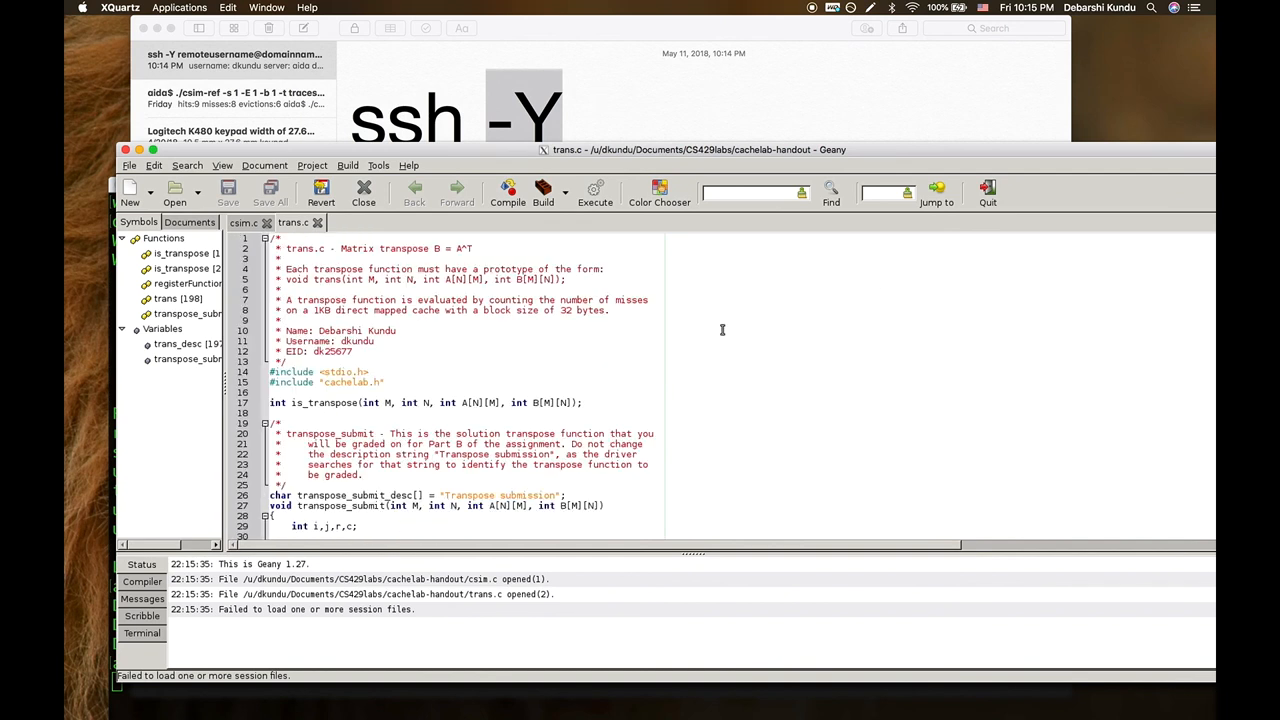
# Open hw10/hw10.c in Geany via File > Open and place the cursor in bubble_a.
pyautogui.scroll(-3)
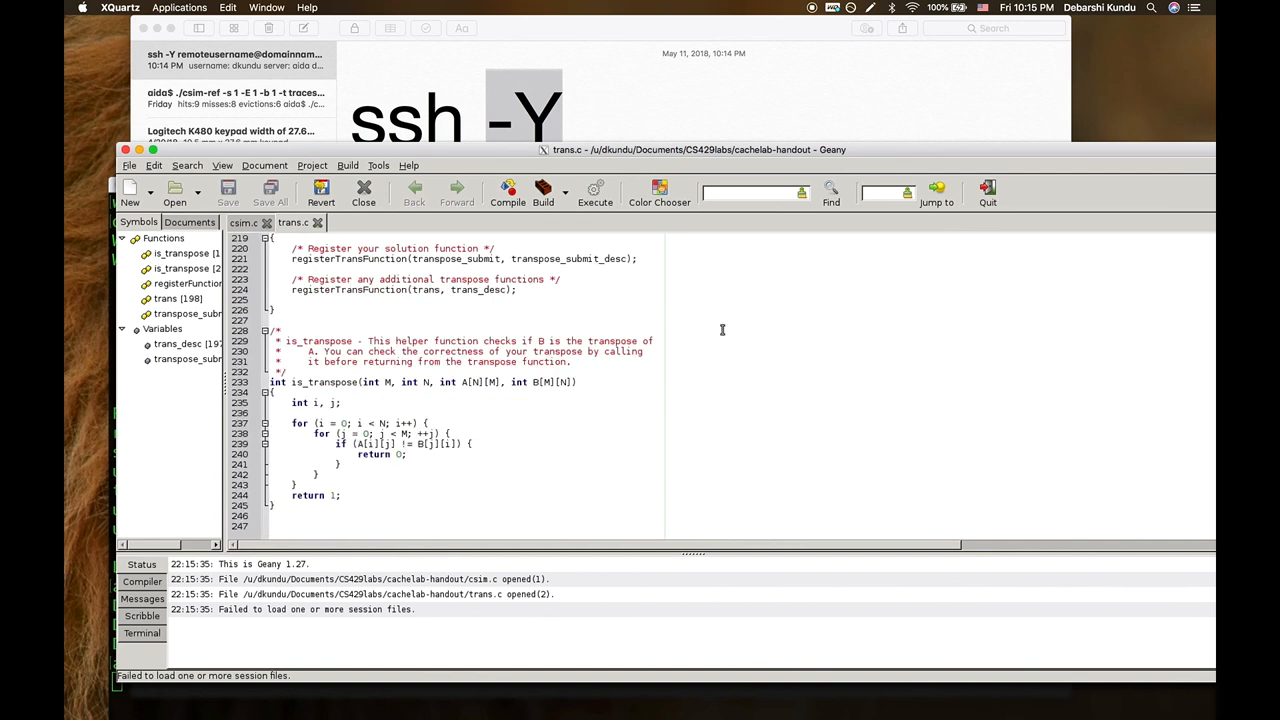
pyautogui.click(129, 165)
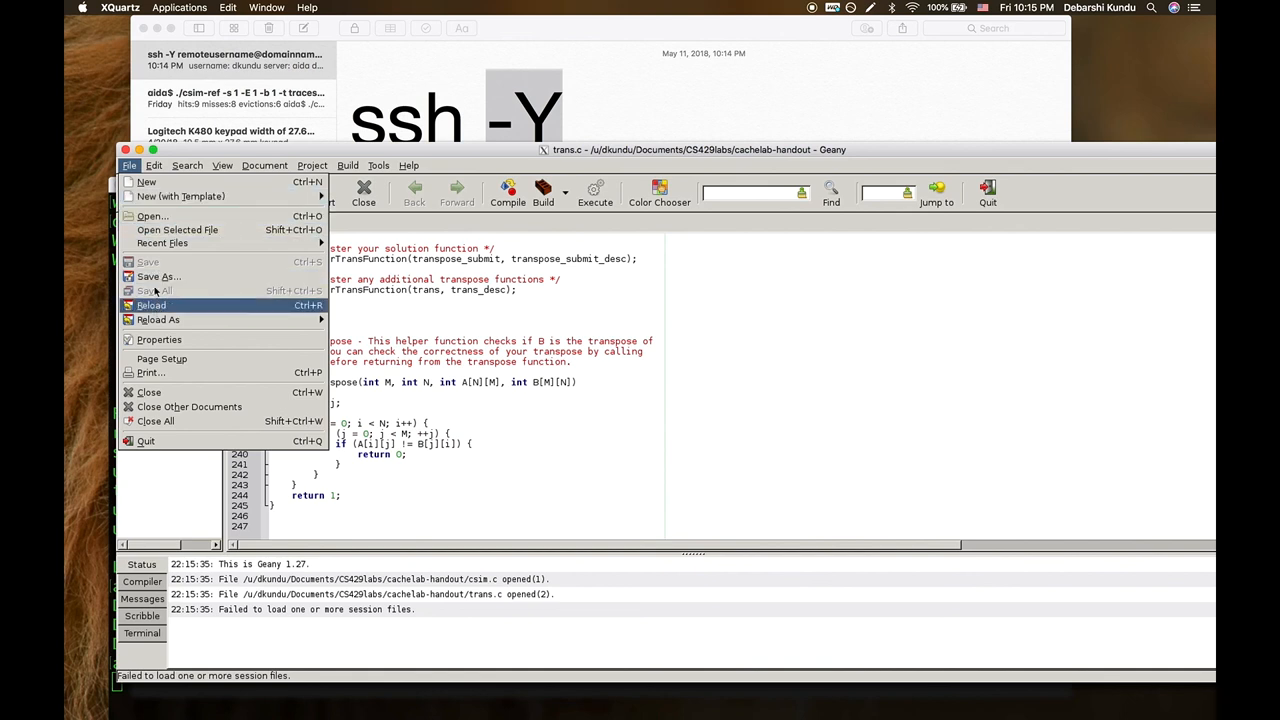
pyautogui.moveTo(152, 216)
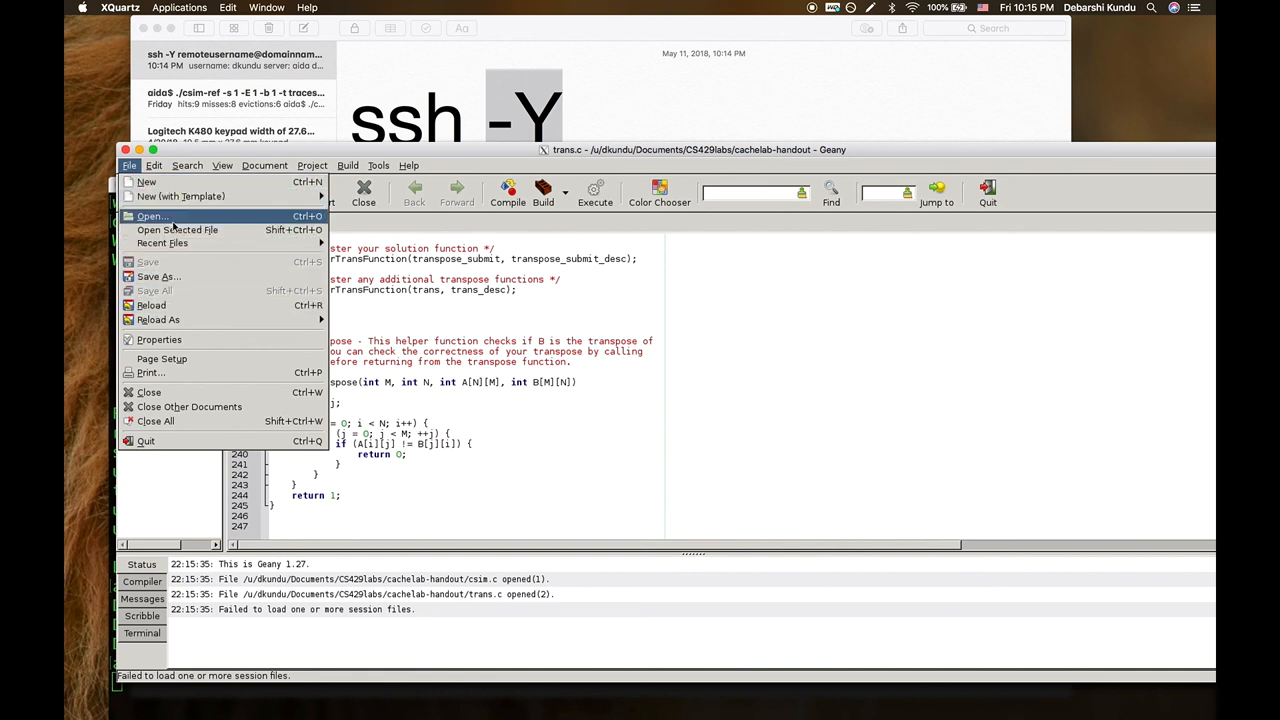
pyautogui.click(152, 216)
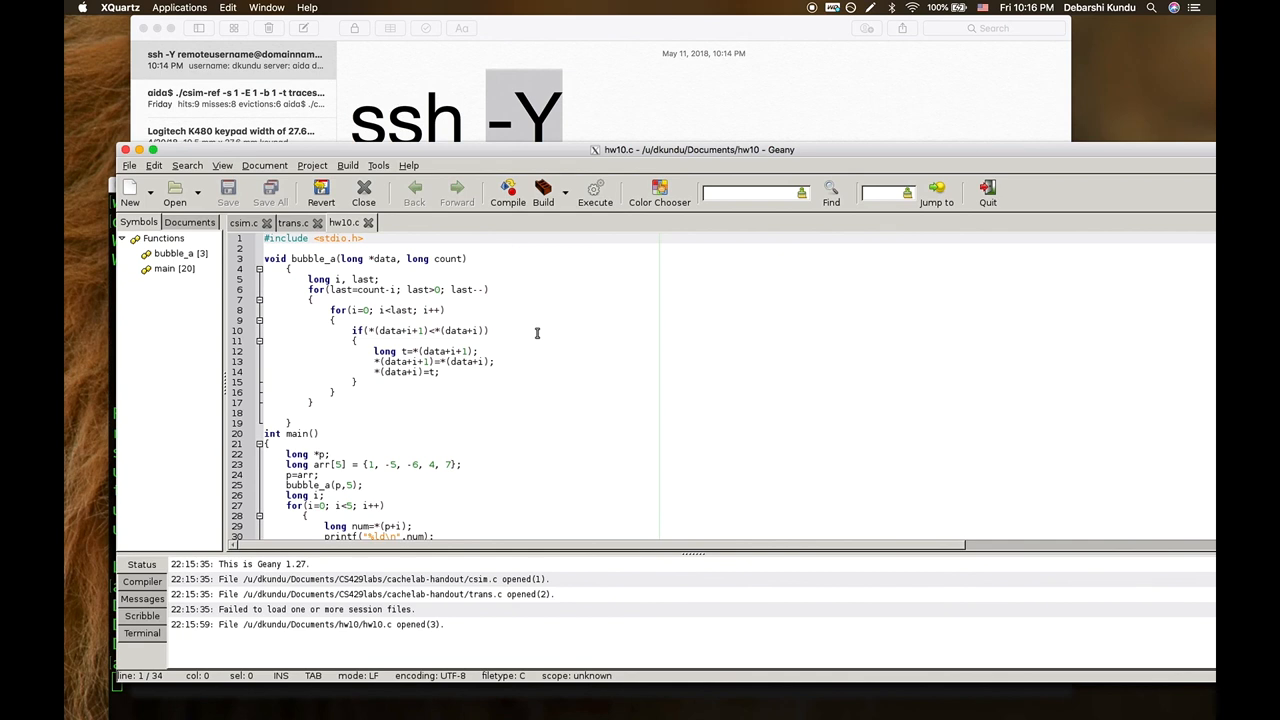
pyautogui.click(373, 320)
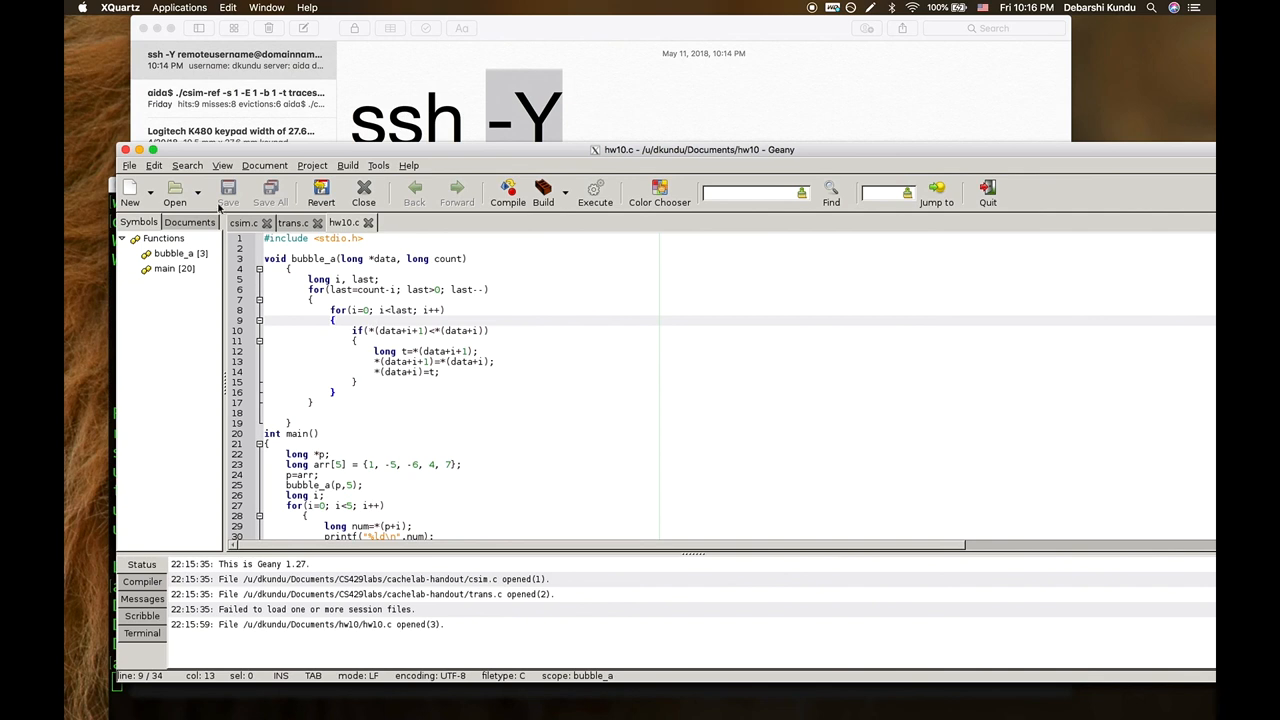
# Quit Geany back to the shell and begin typing firefox.
pyautogui.click(129, 165)
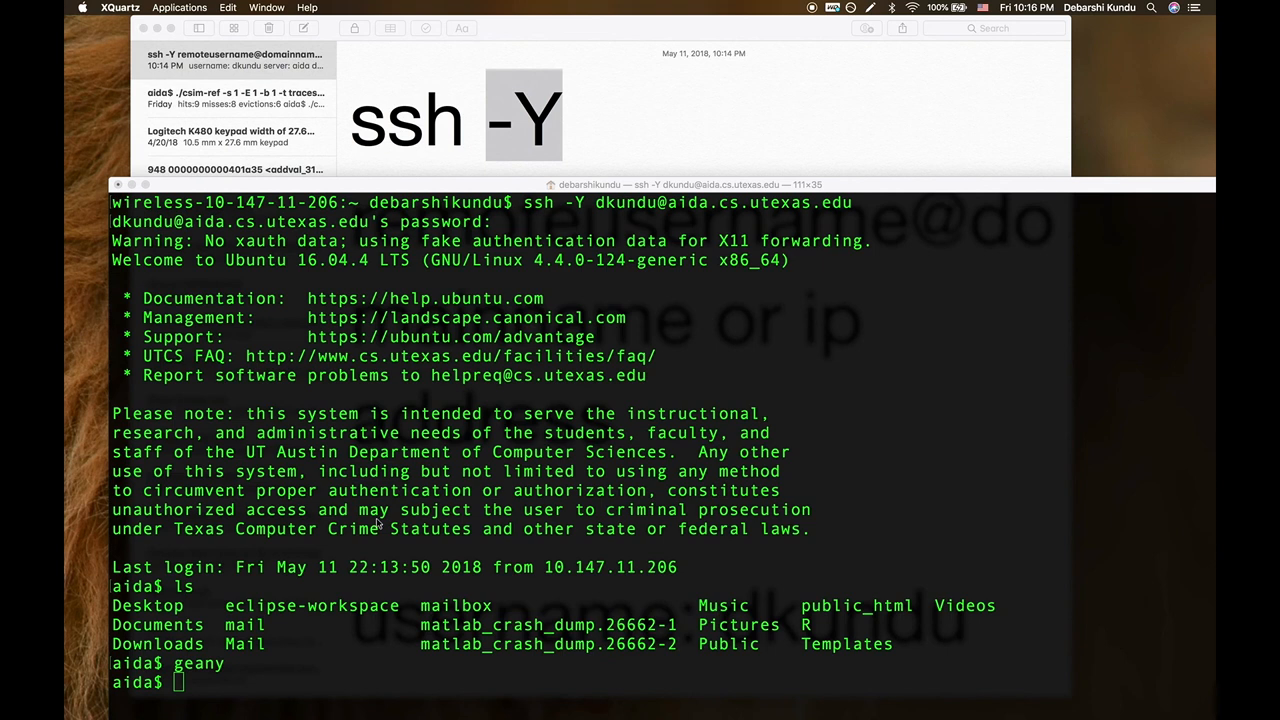
pyautogui.write('fire')
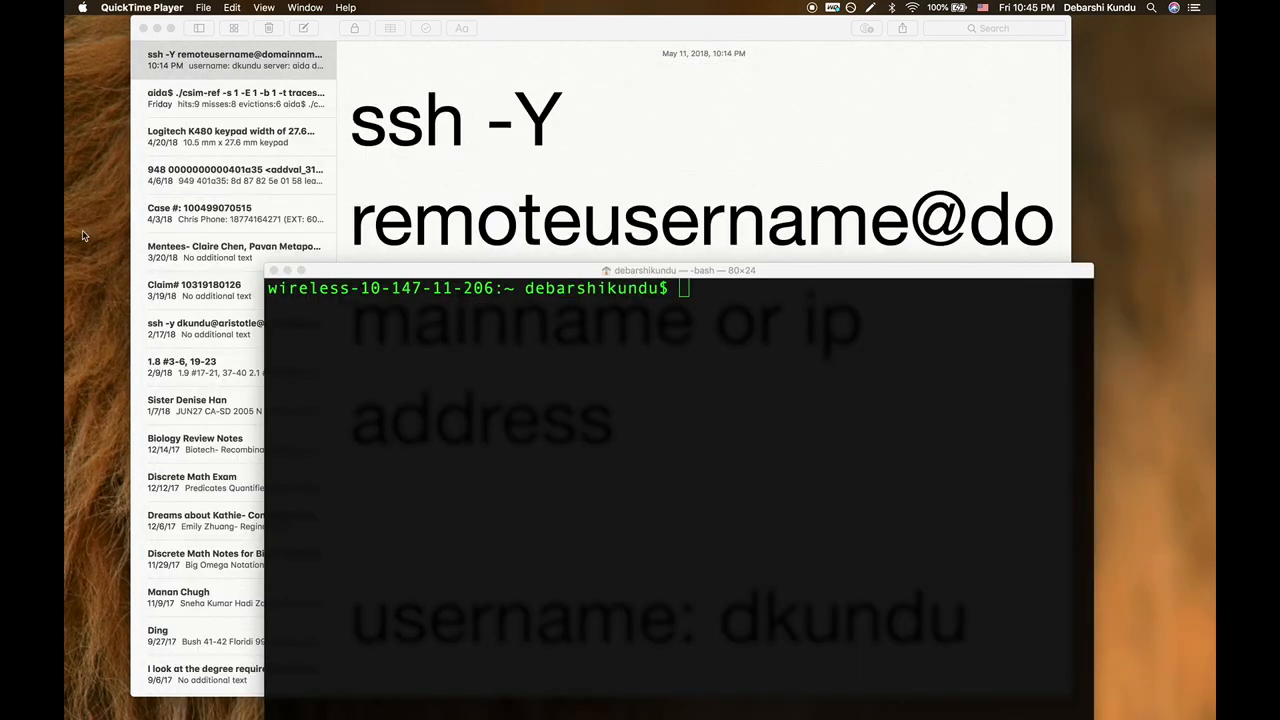
pyautogui.moveTo(553, 122)
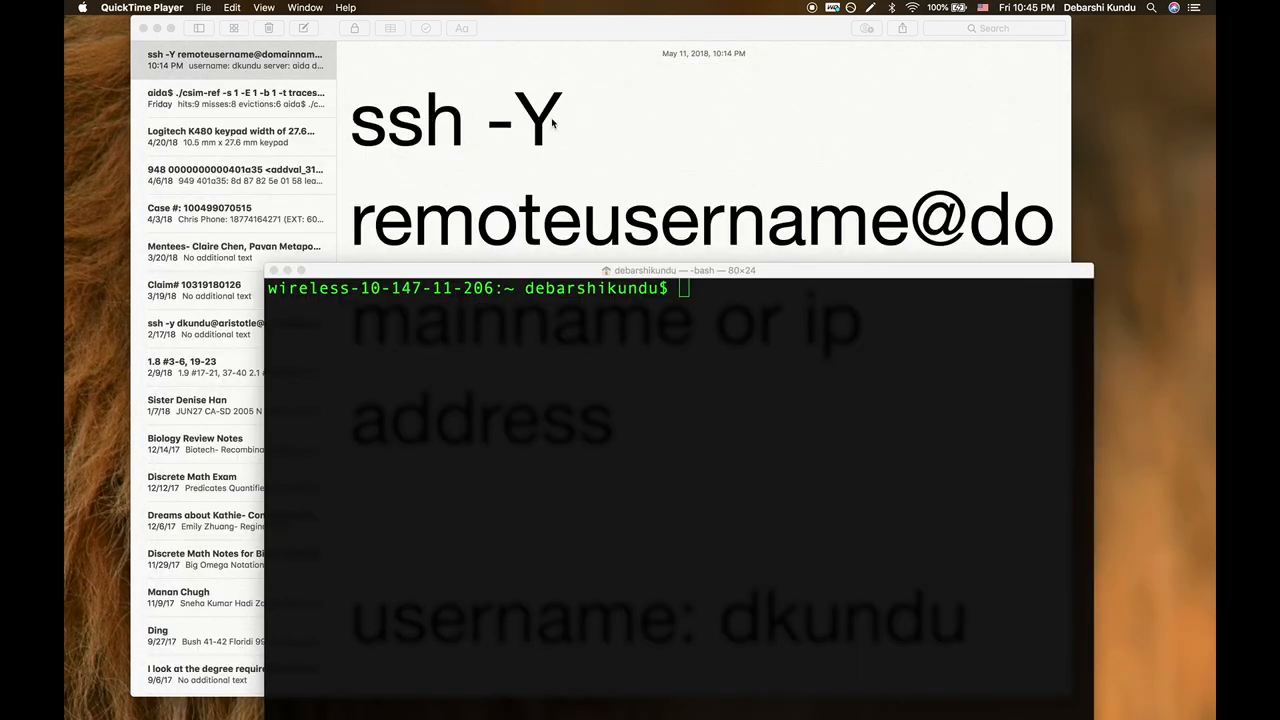
pyautogui.moveTo(555, 345)
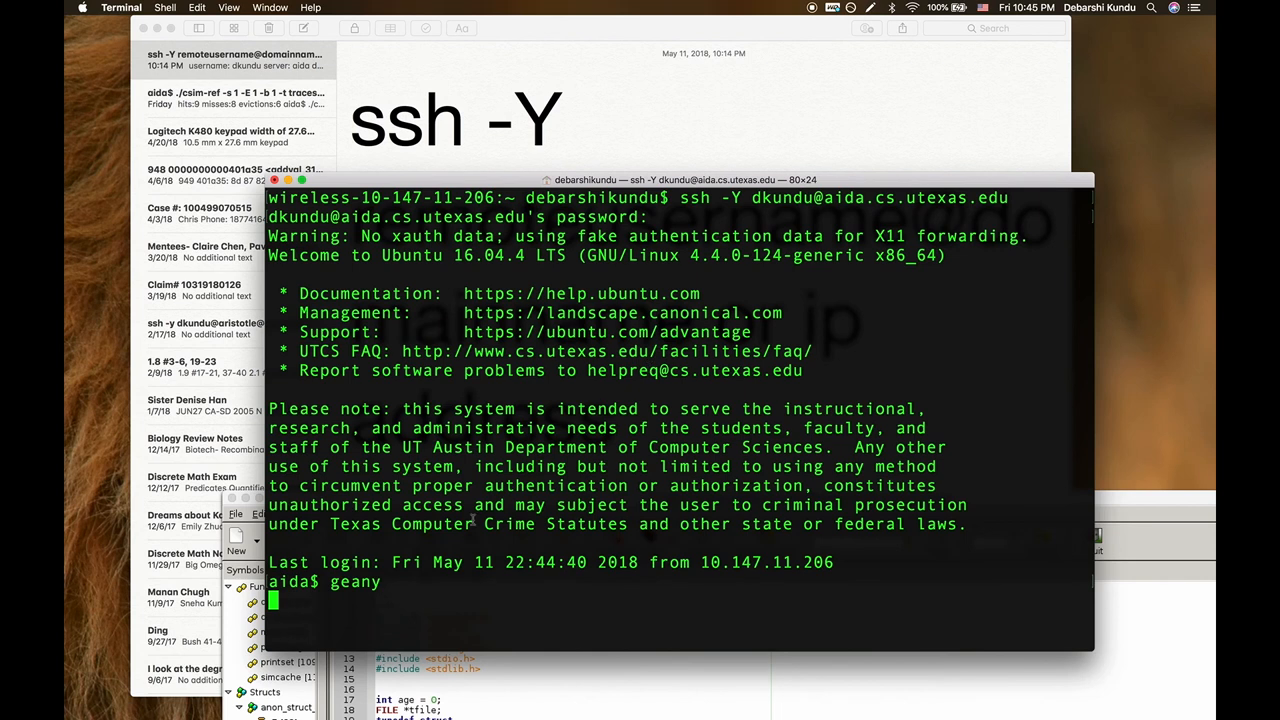
# Enter stray text at the remote prompt before clearing the screen.
pyautogui.write('dafds')
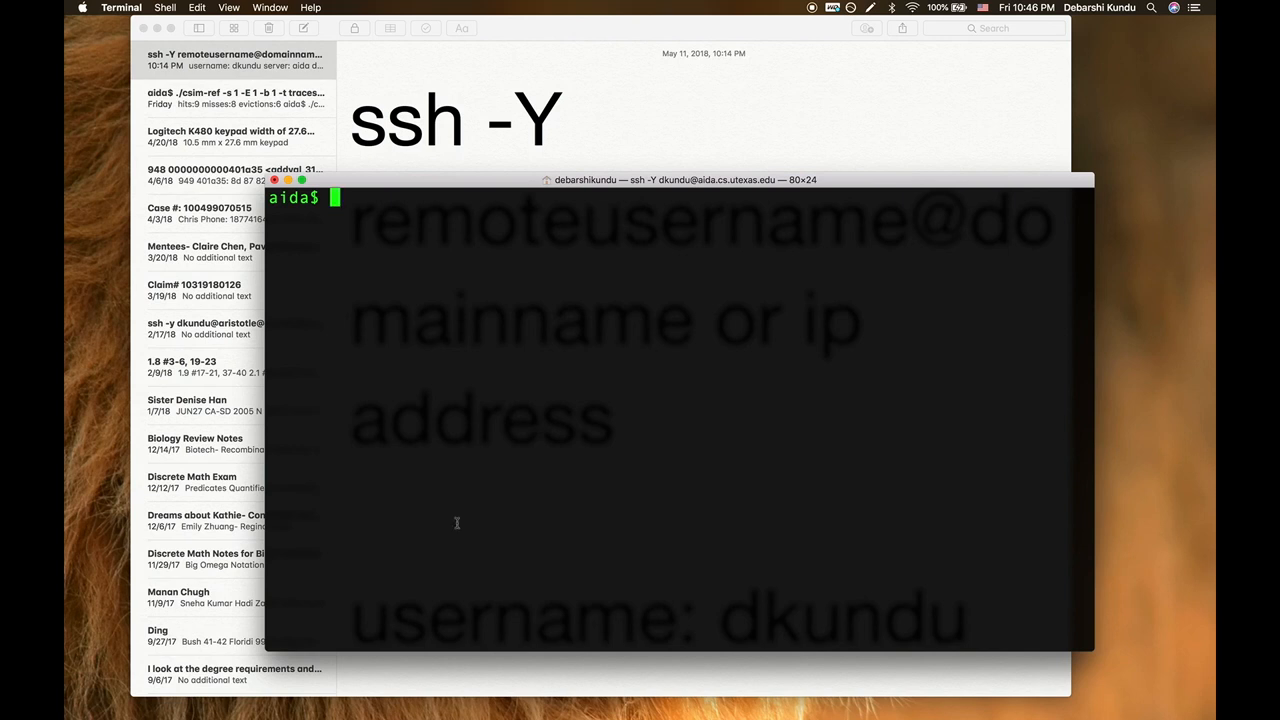
# Run firefox& so remote Firefox opens as a background job with the prompt free.
pyautogui.write('fi')
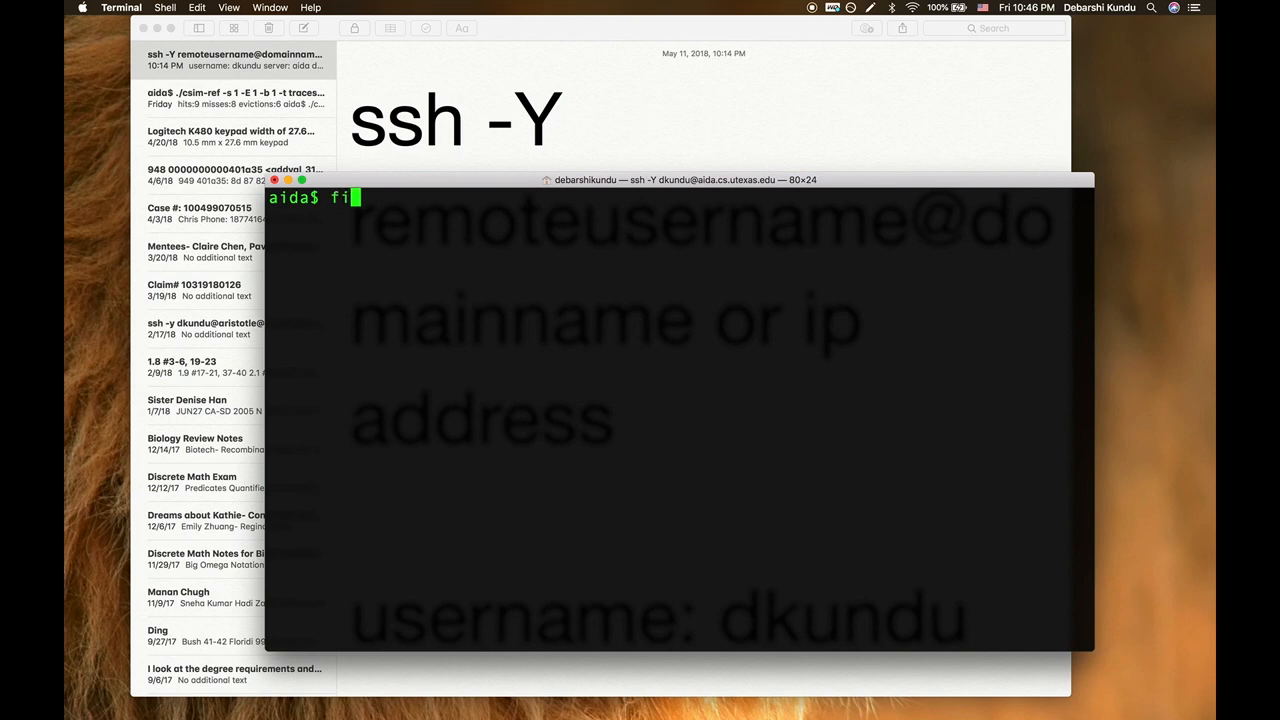
pyautogui.write('refo')
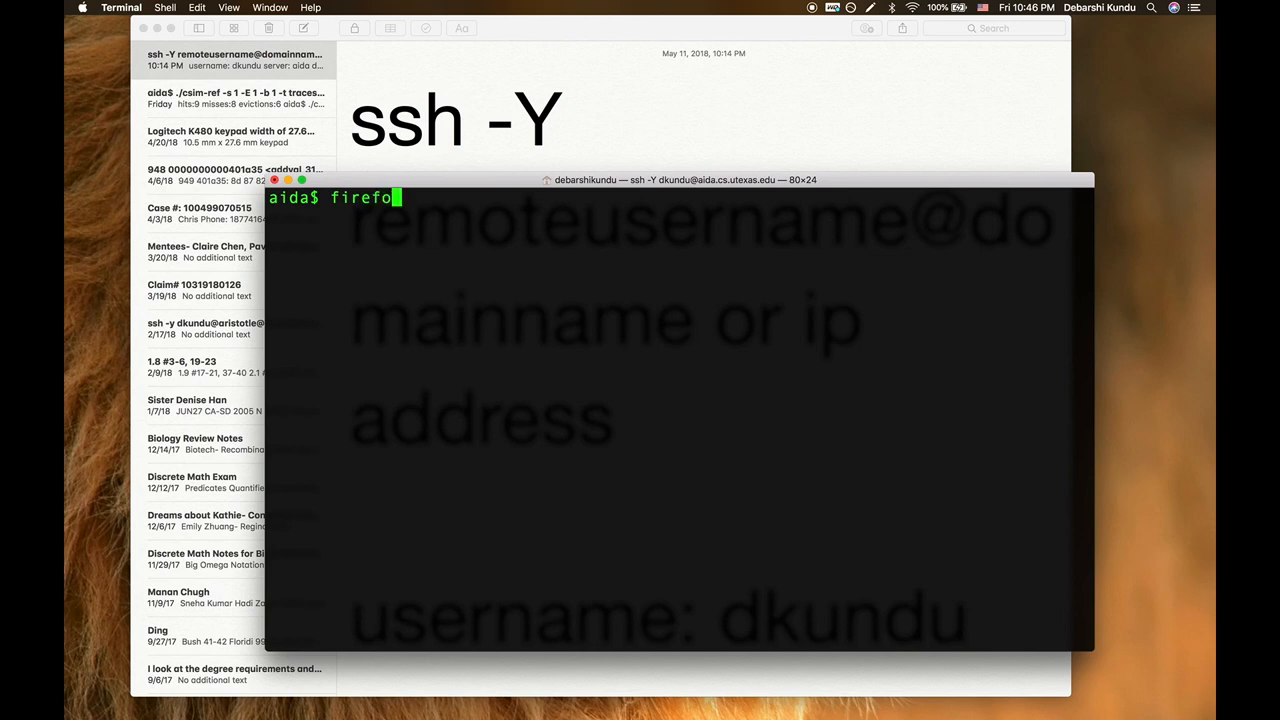
pyautogui.write('x')
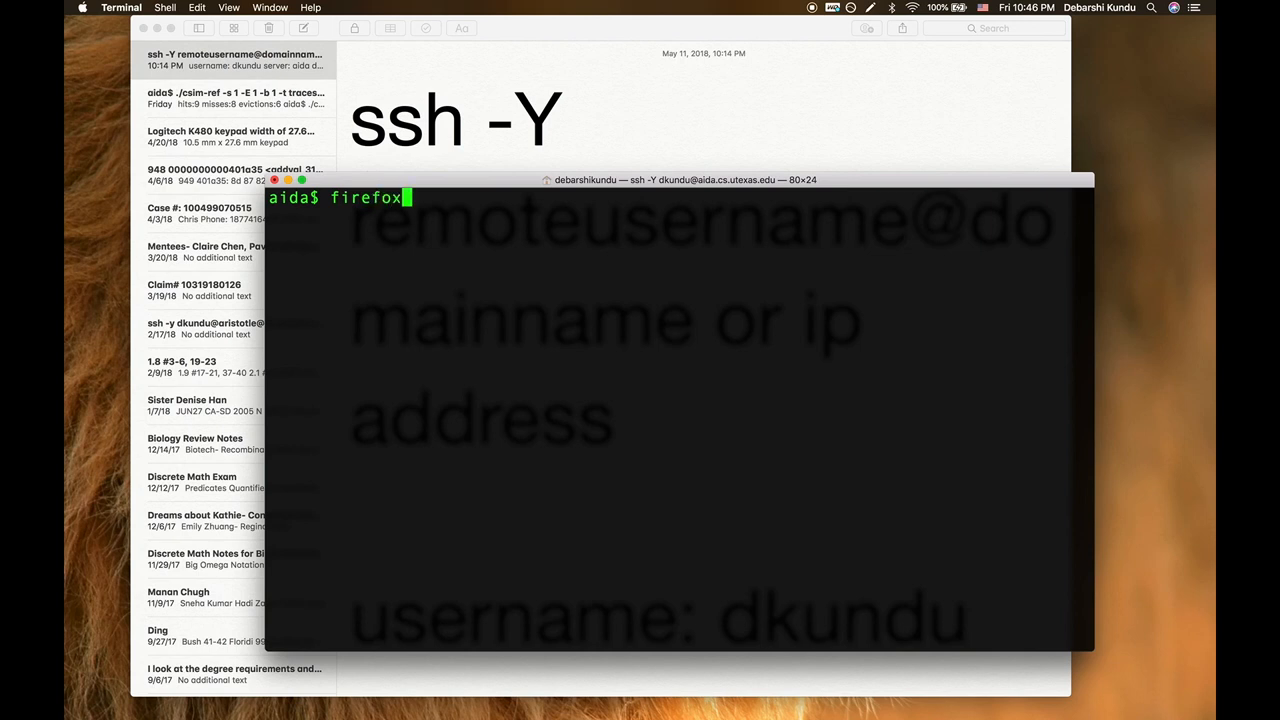
pyautogui.write('&')
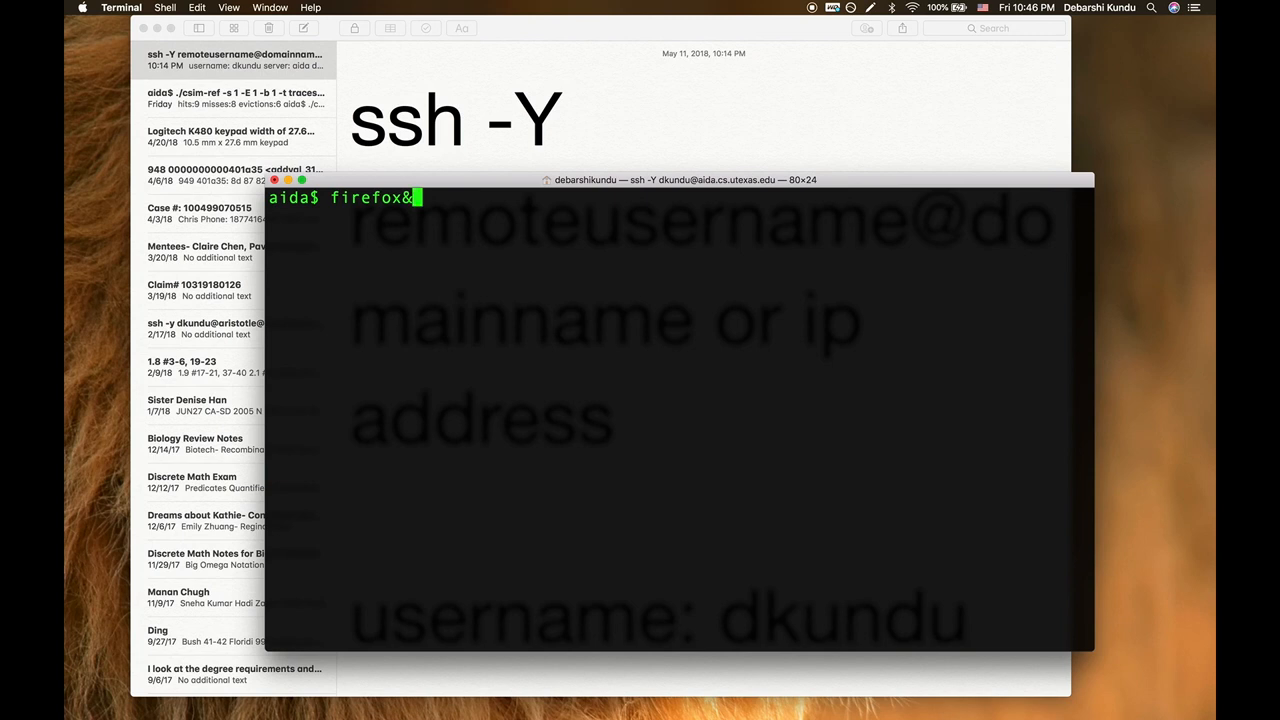
pyautogui.press('Return')
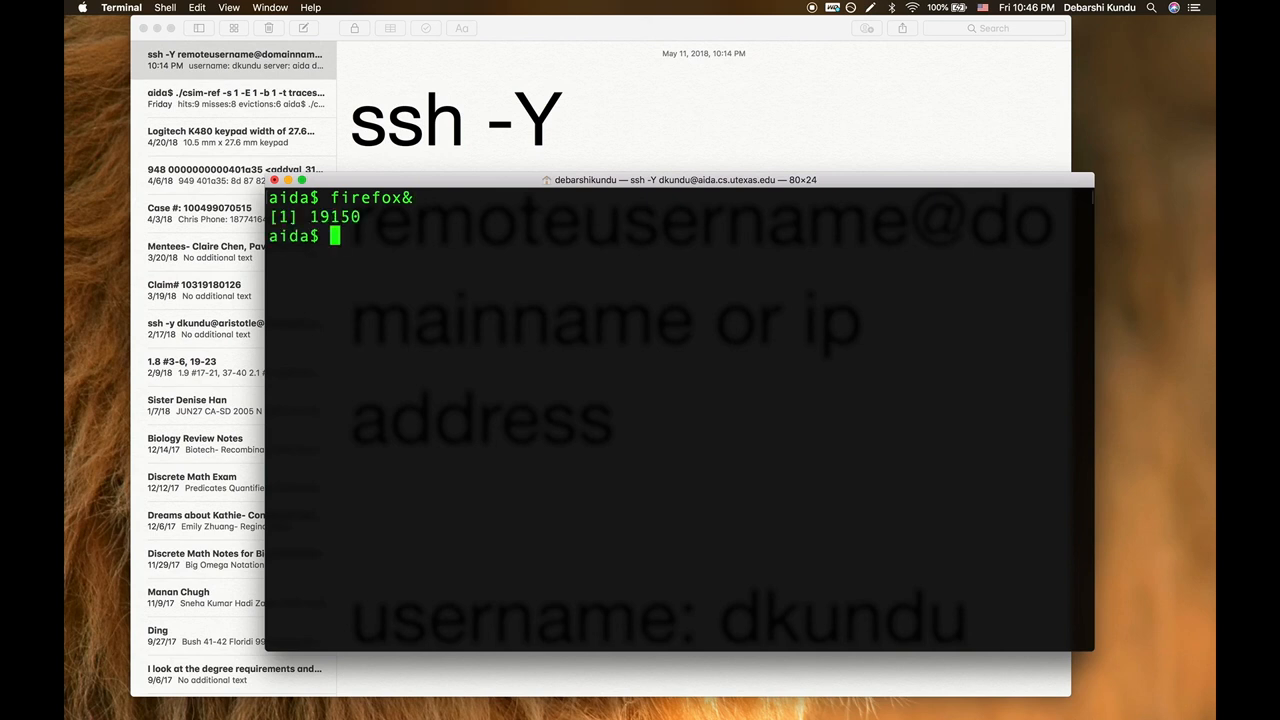
pyautogui.press('Return')
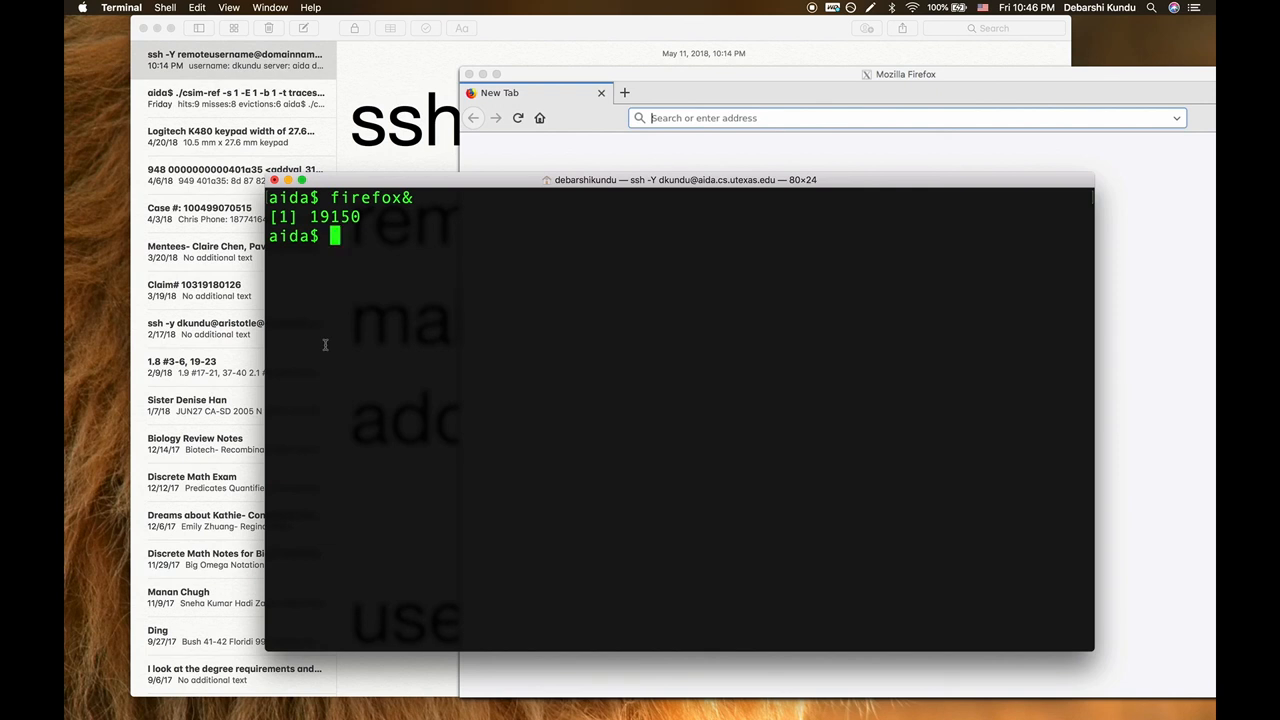
# Launch geany& in the background and try matlab from the remote prompt.
pyautogui.write('geany&')
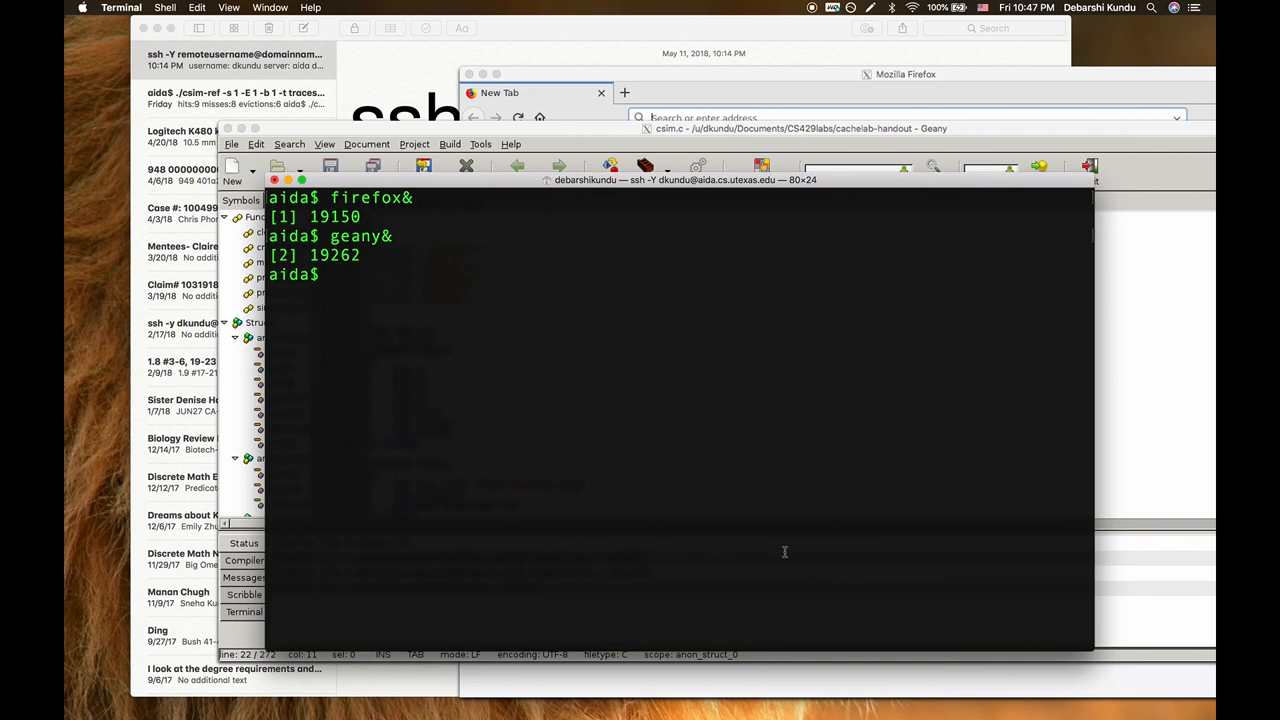
pyautogui.write('matlab')
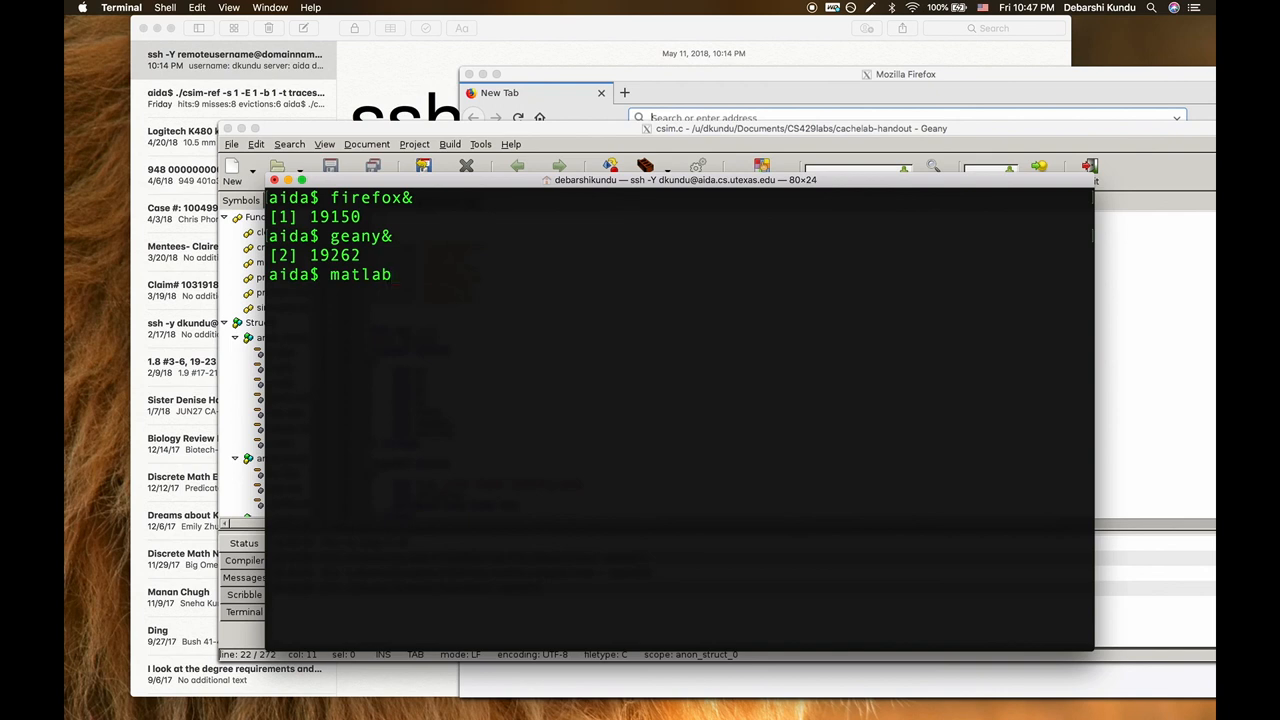
# Launch libreoffice& as a background job, bringing up its Document Recovery dialog.
pyautogui.write('libreoff')
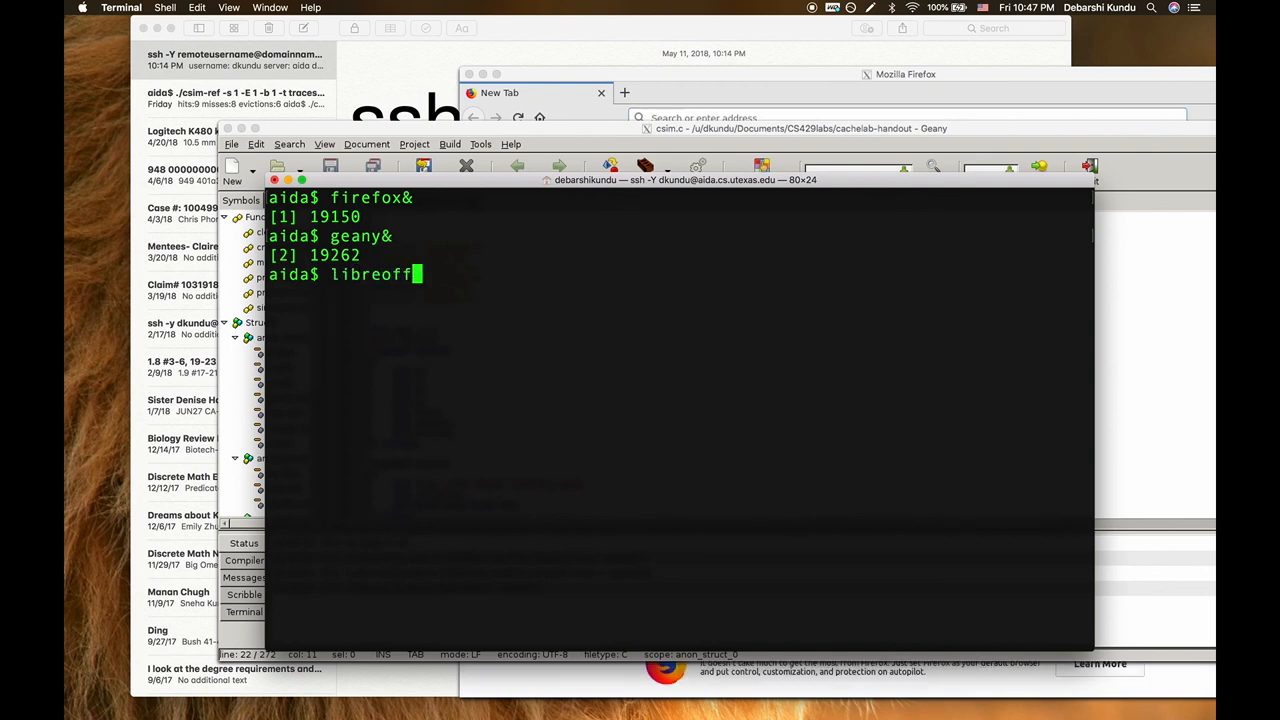
pyautogui.write('ice')
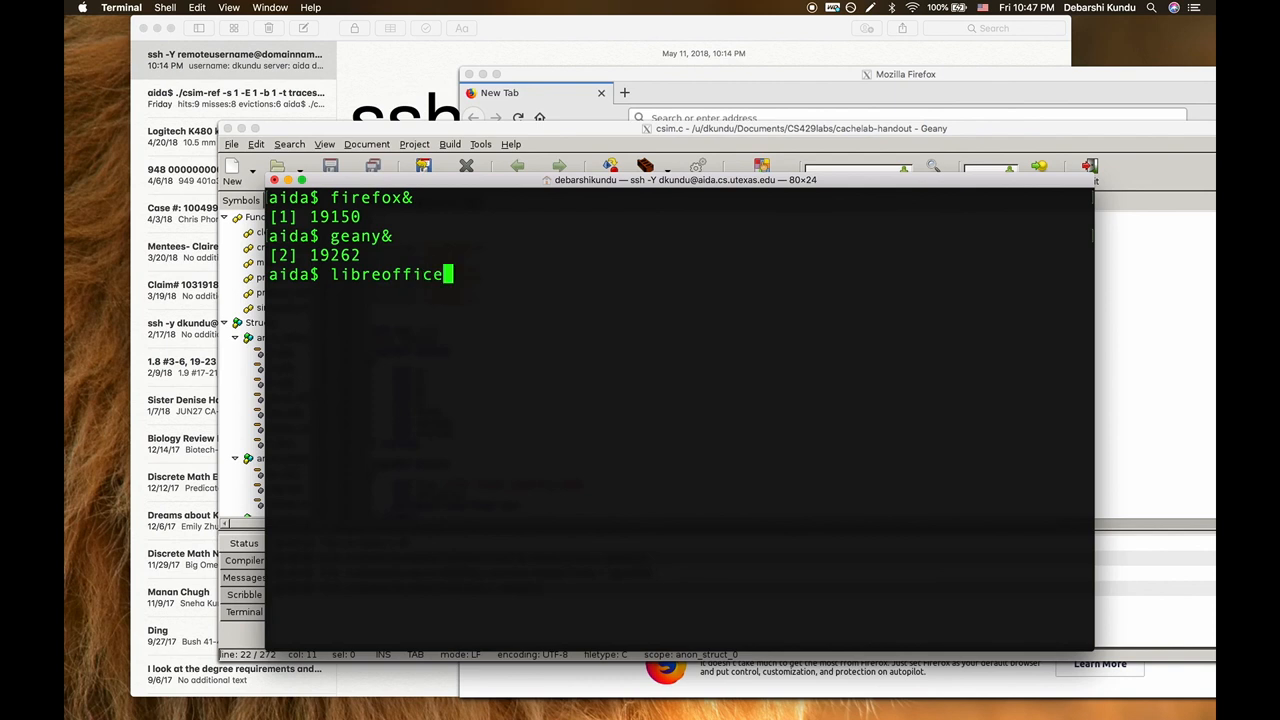
pyautogui.write('&')
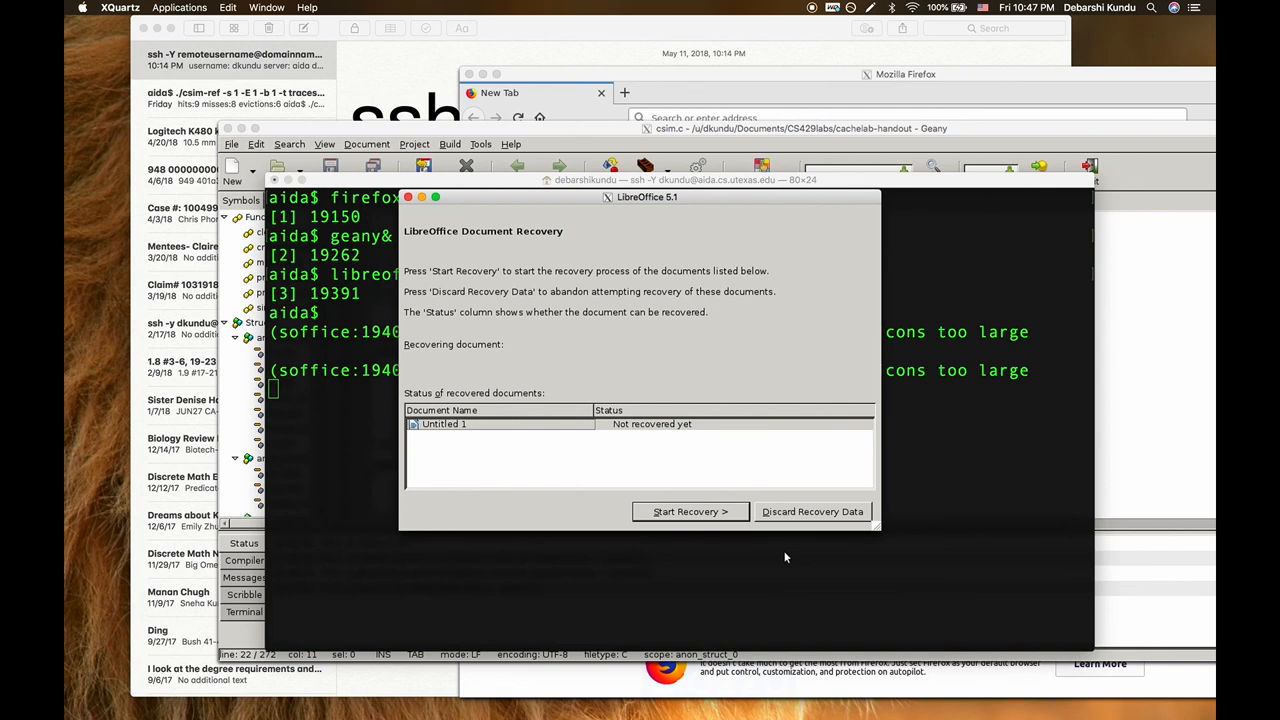
# Discard the recovery data, then close the blank Untitled 1 document without saving.
pyautogui.click(812, 511)
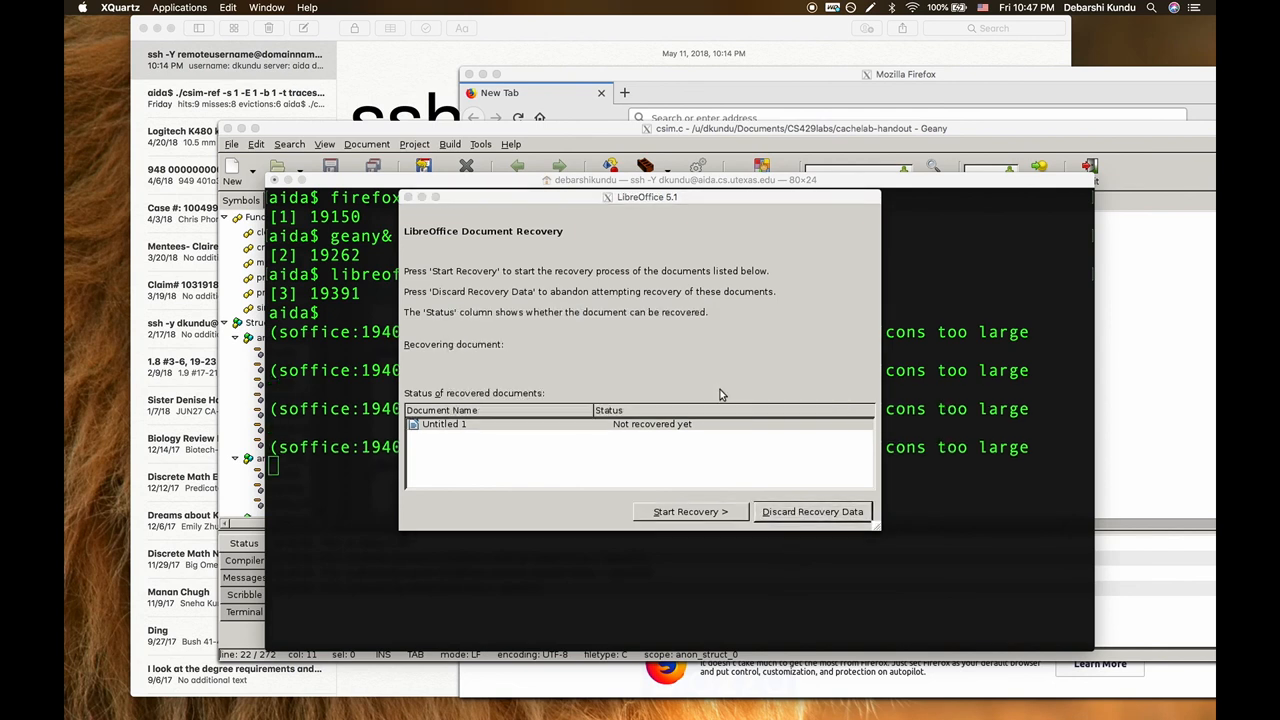
pyautogui.click(812, 511)
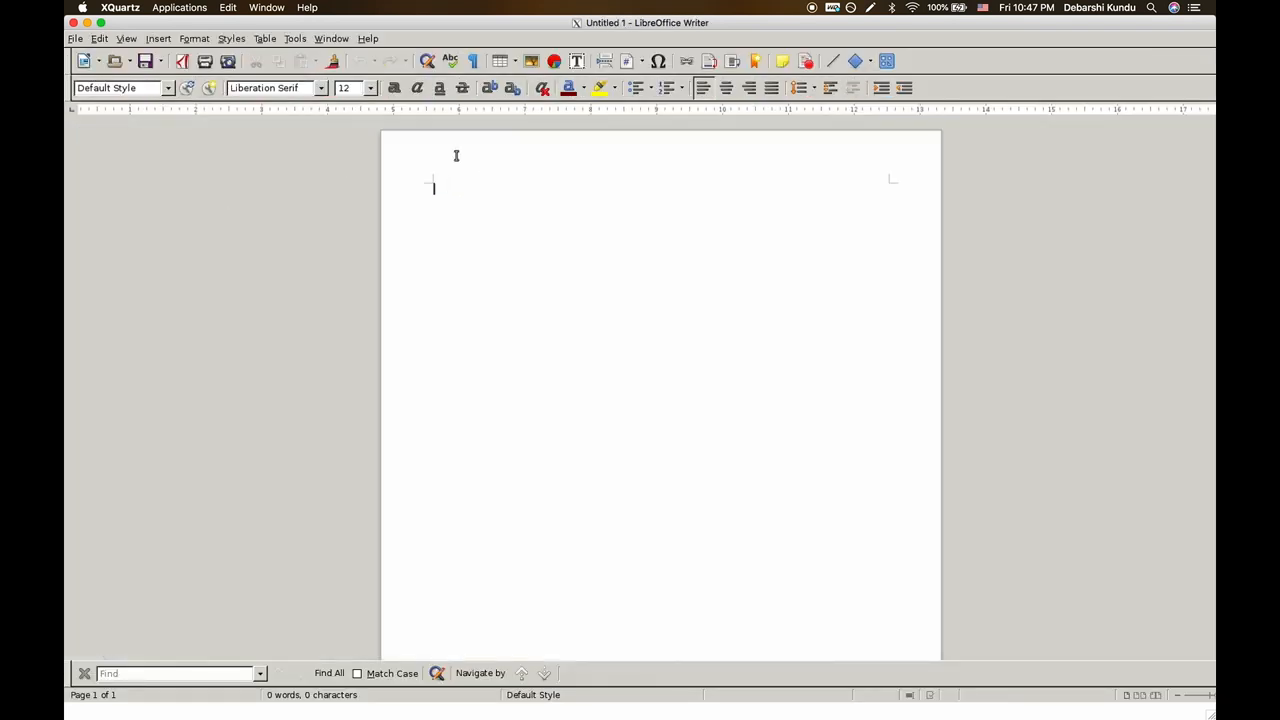
pyautogui.click(75, 38)
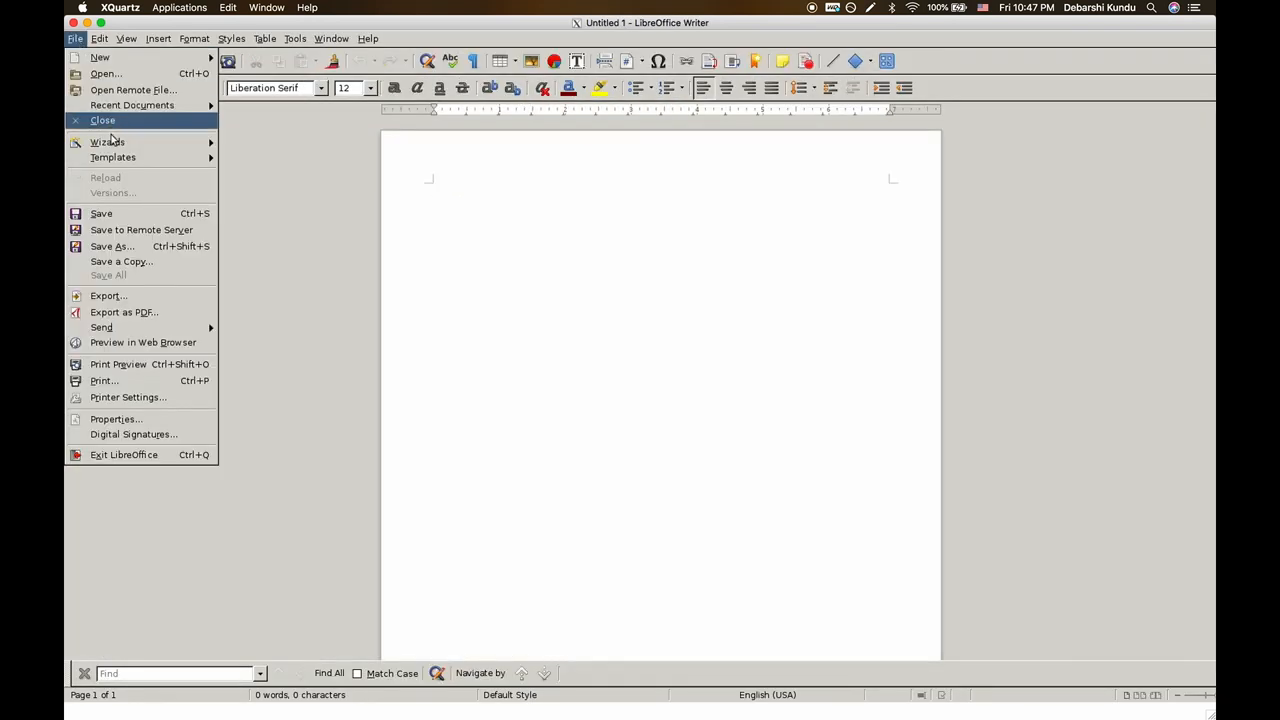
pyautogui.click(101, 213)
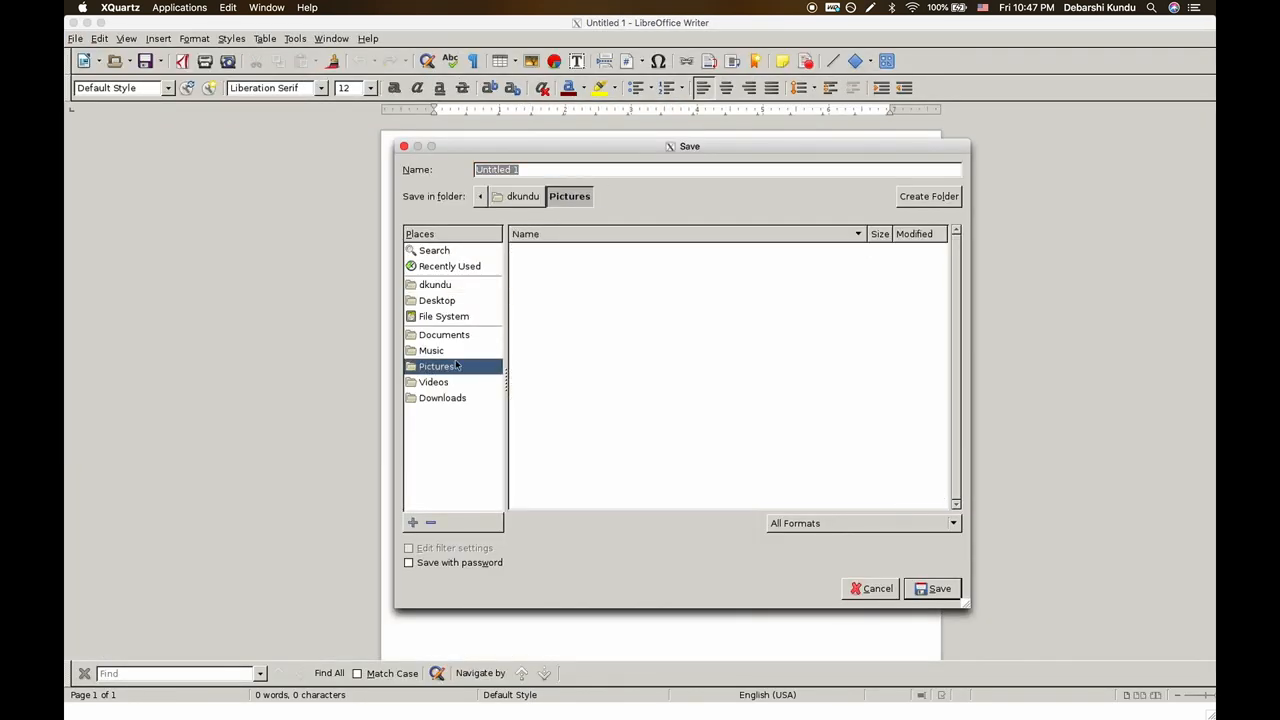
pyautogui.click(444, 334)
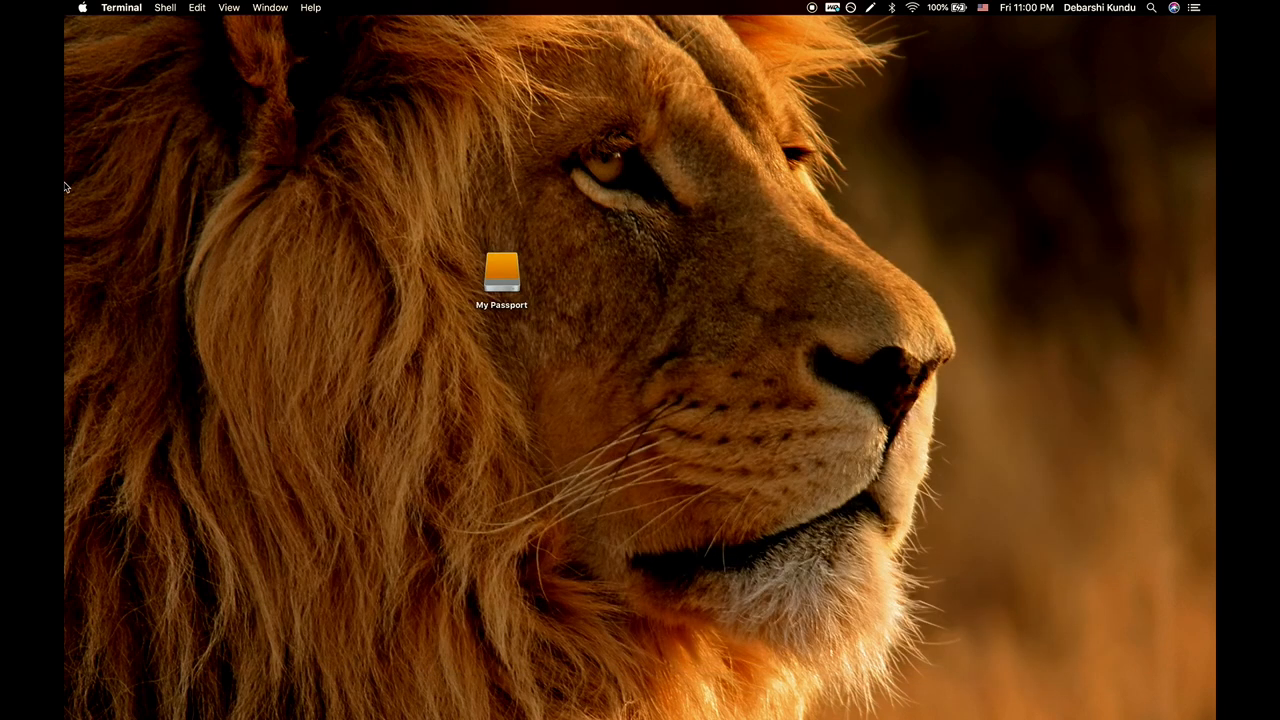
# Search Google for 'putty', open the chiark PuTTY home page and select 'PuTTY' in its heading.
pyautogui.click(83, 69)
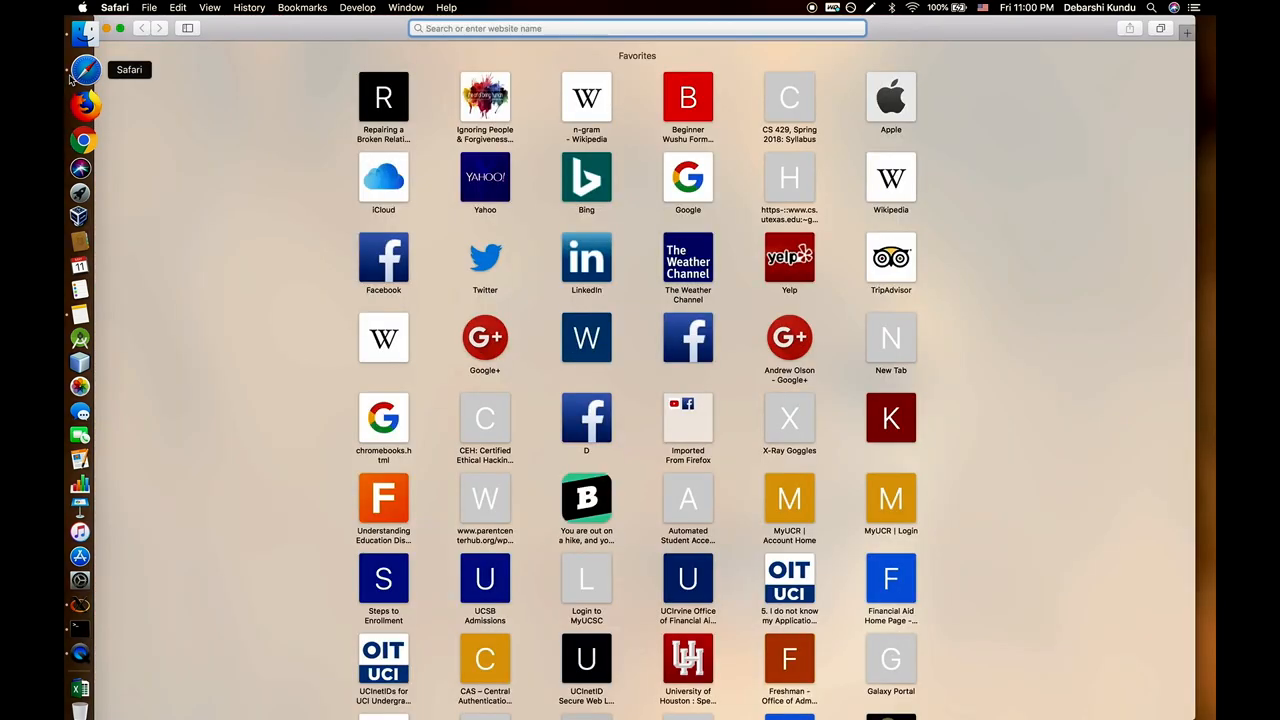
pyautogui.write('putty')
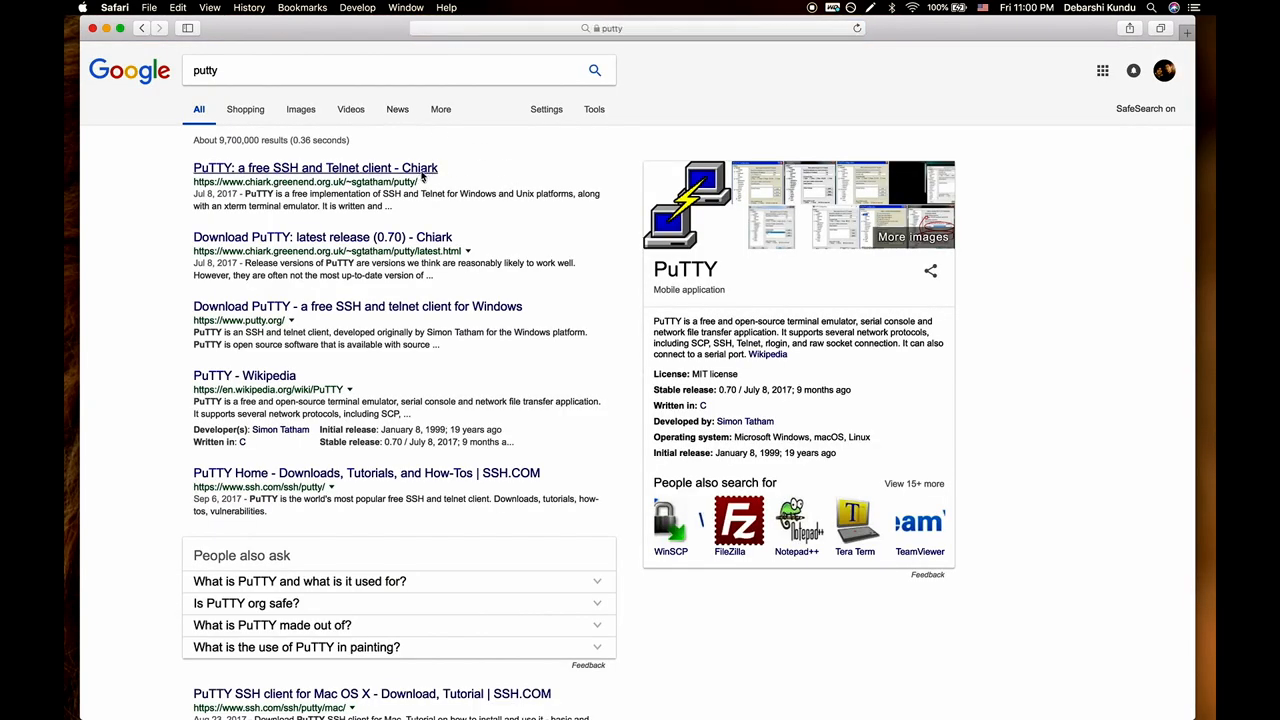
pyautogui.click(315, 167)
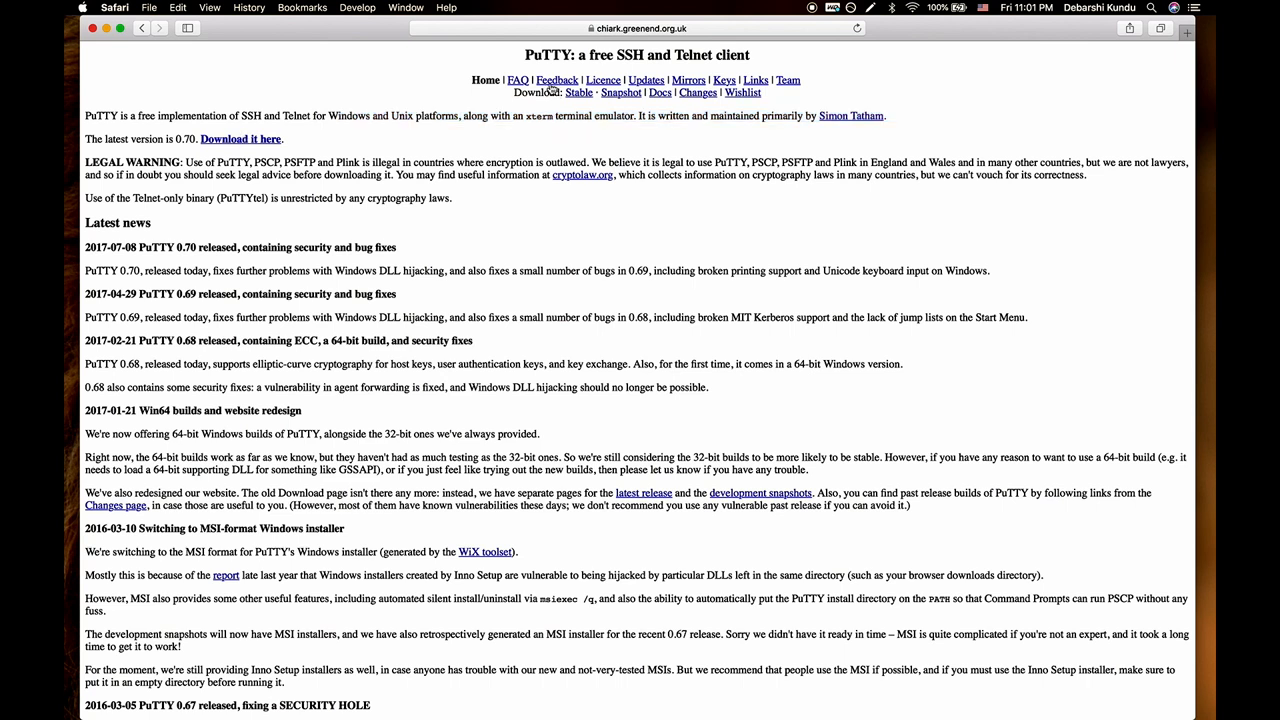
pyautogui.doubleClick(547, 55)
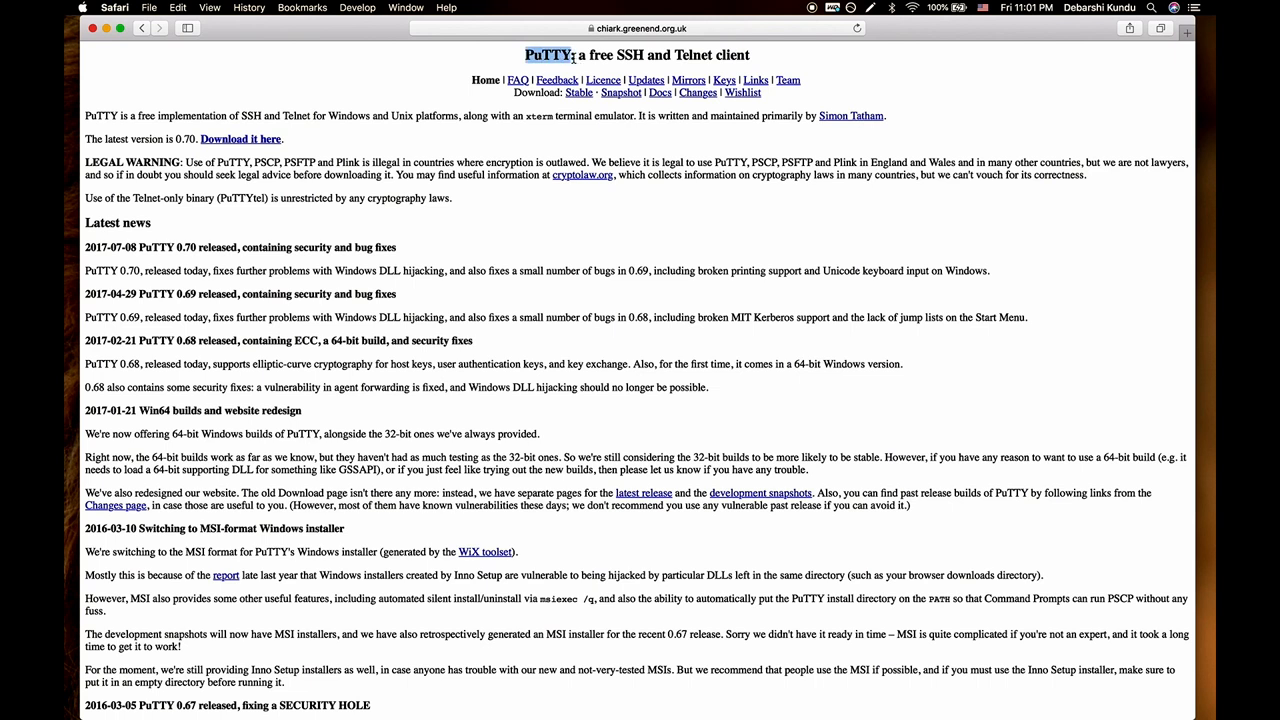